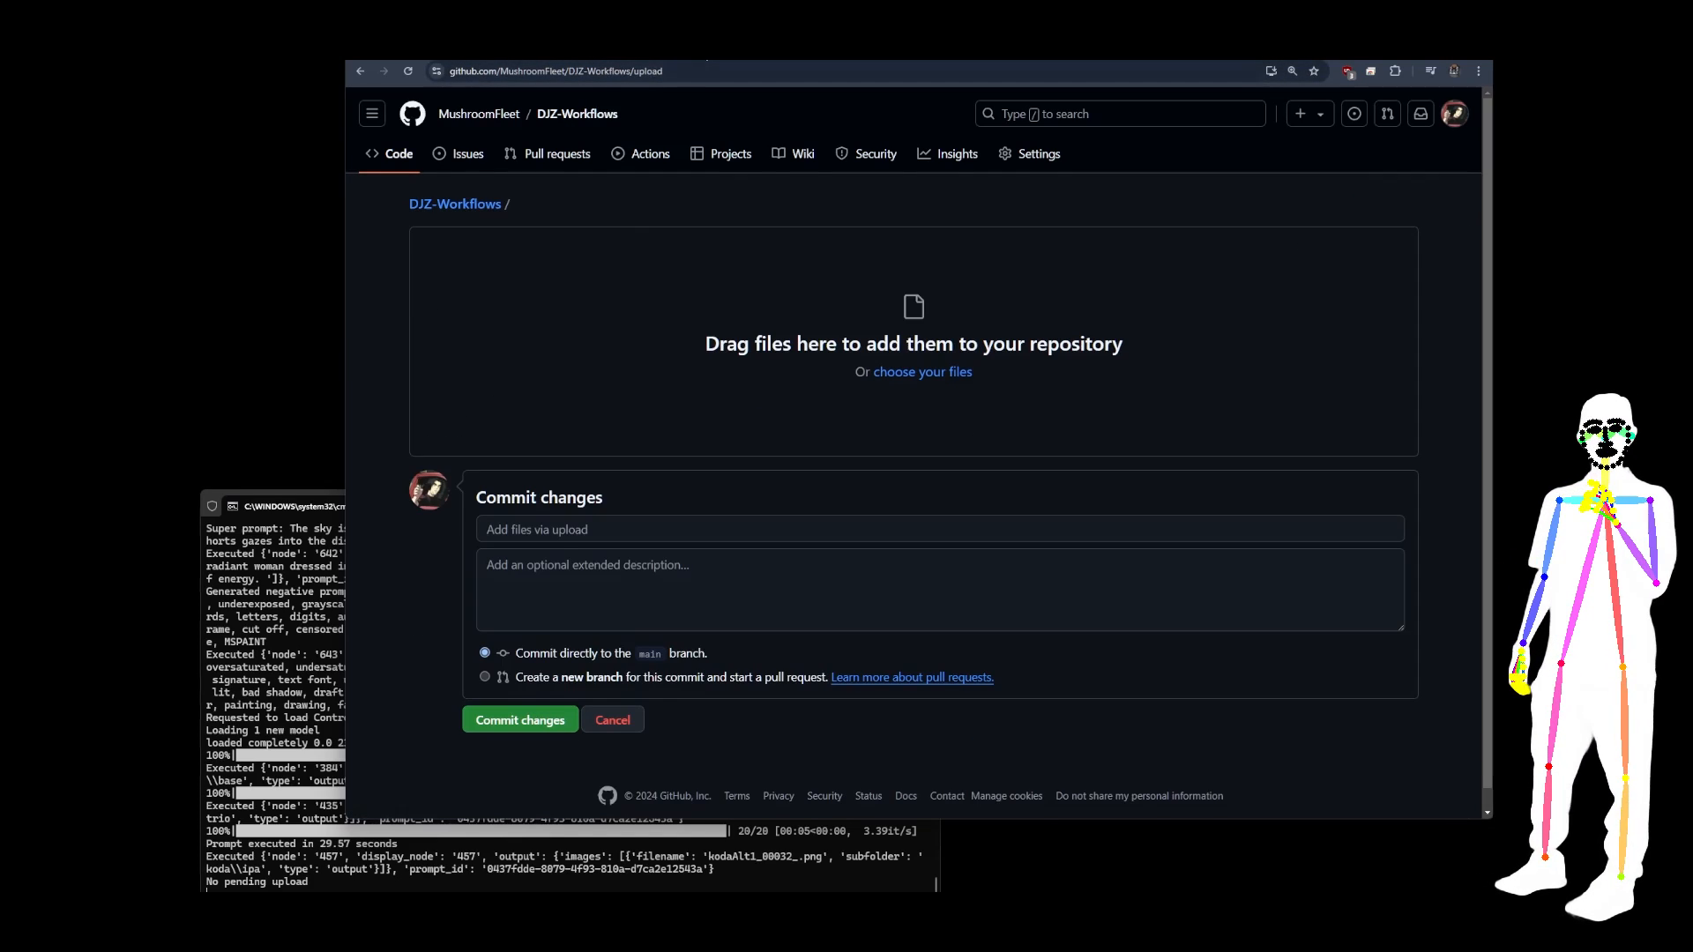
Step: Return from the upload page to the DJZ-Workflows repository root and scroll its folder listing
click(519, 719)
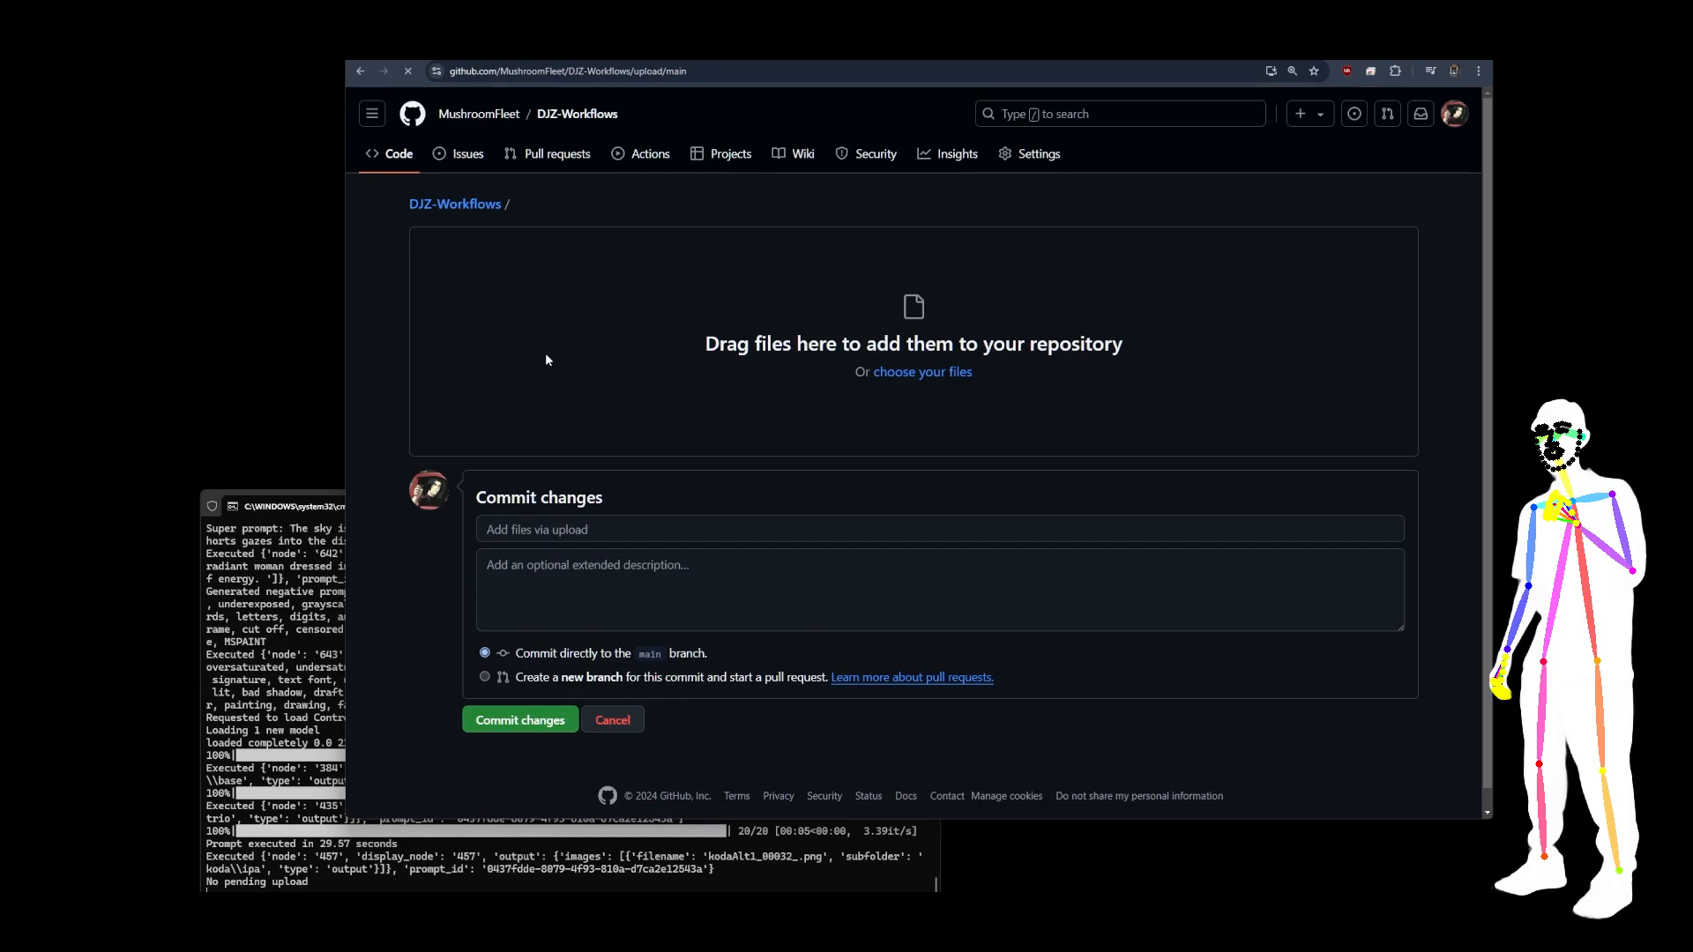
mouse_move(454, 204)
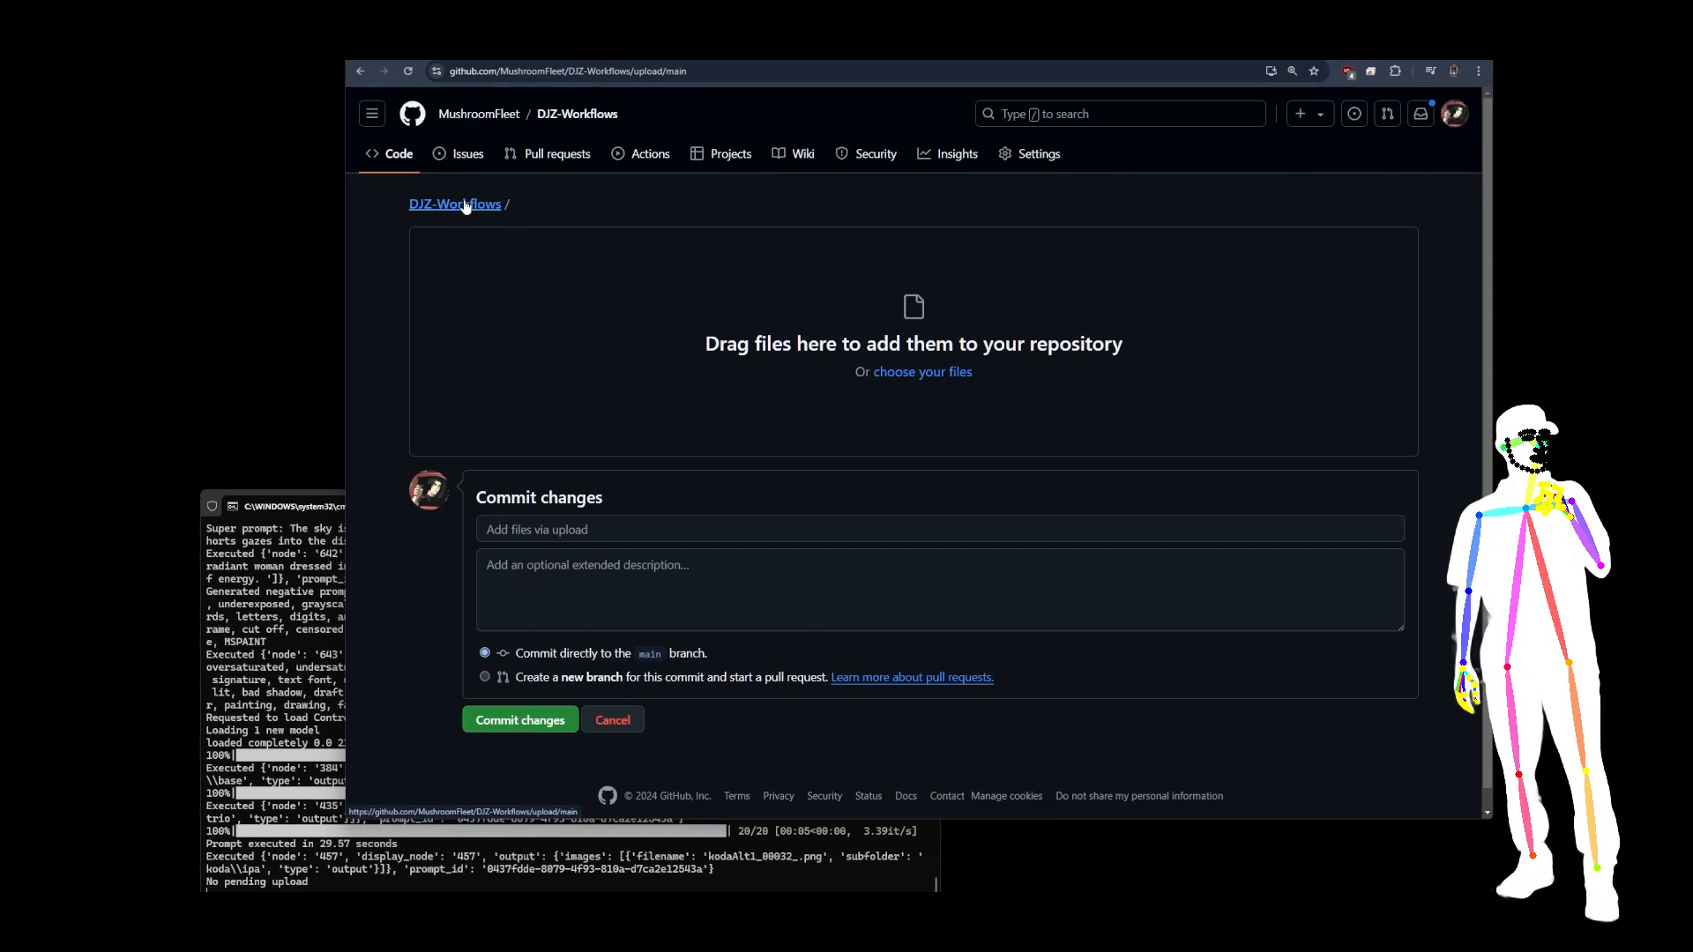
click(453, 203)
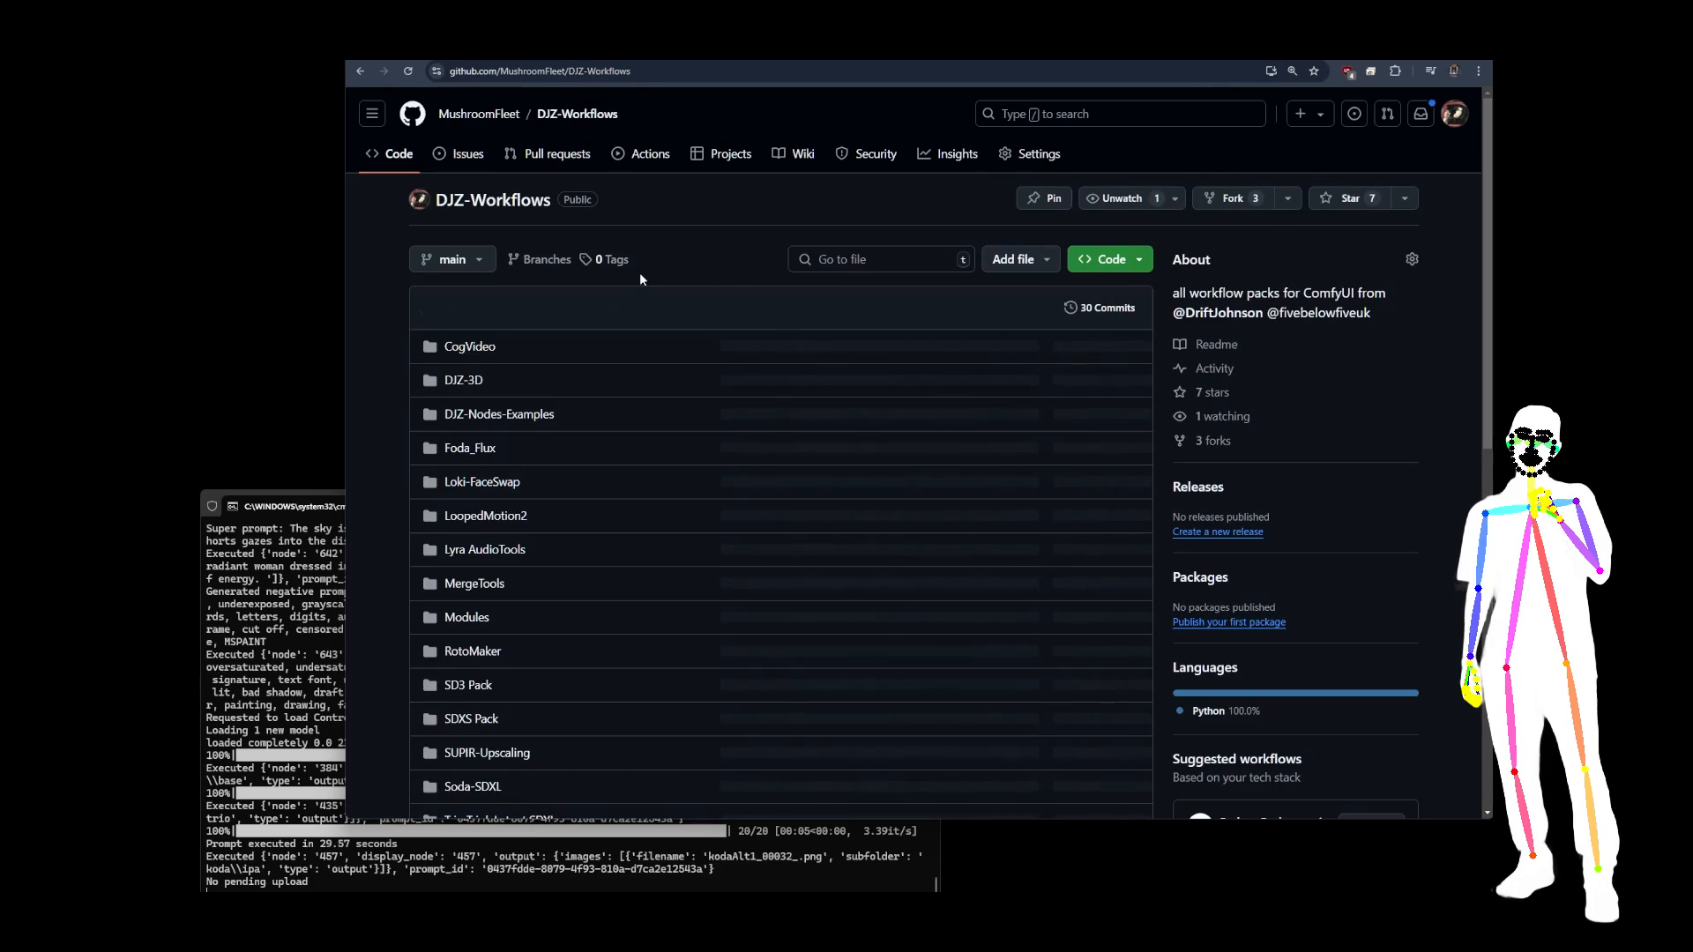
scroll(down, 3)
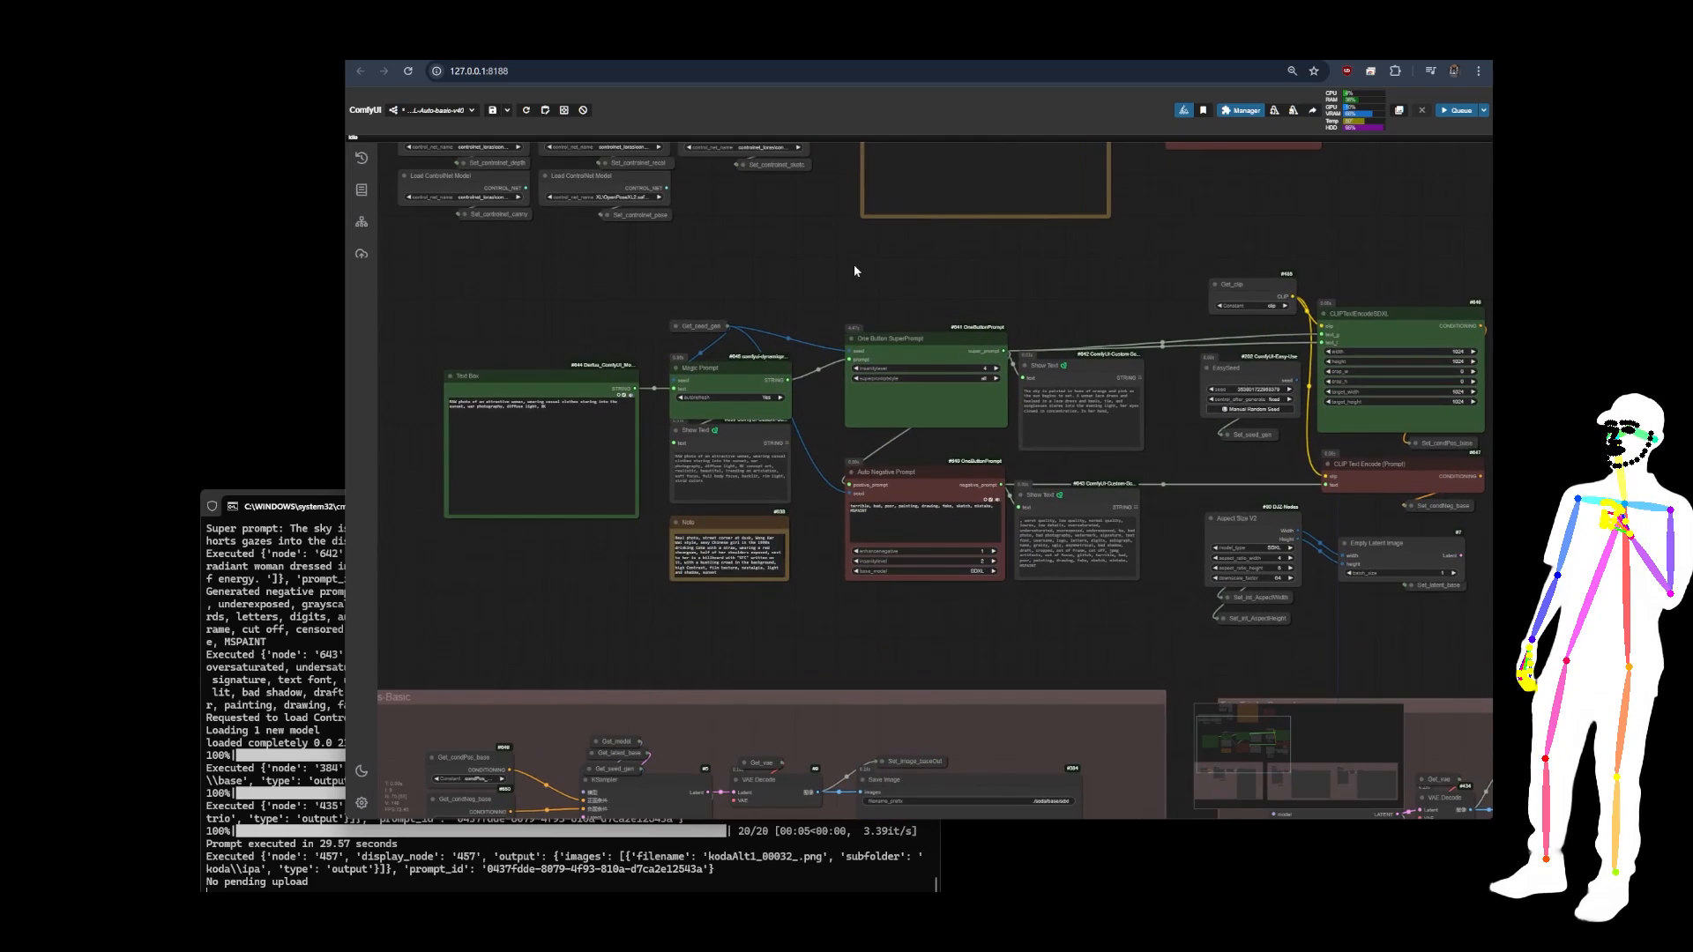
mouse_move(954, 280)
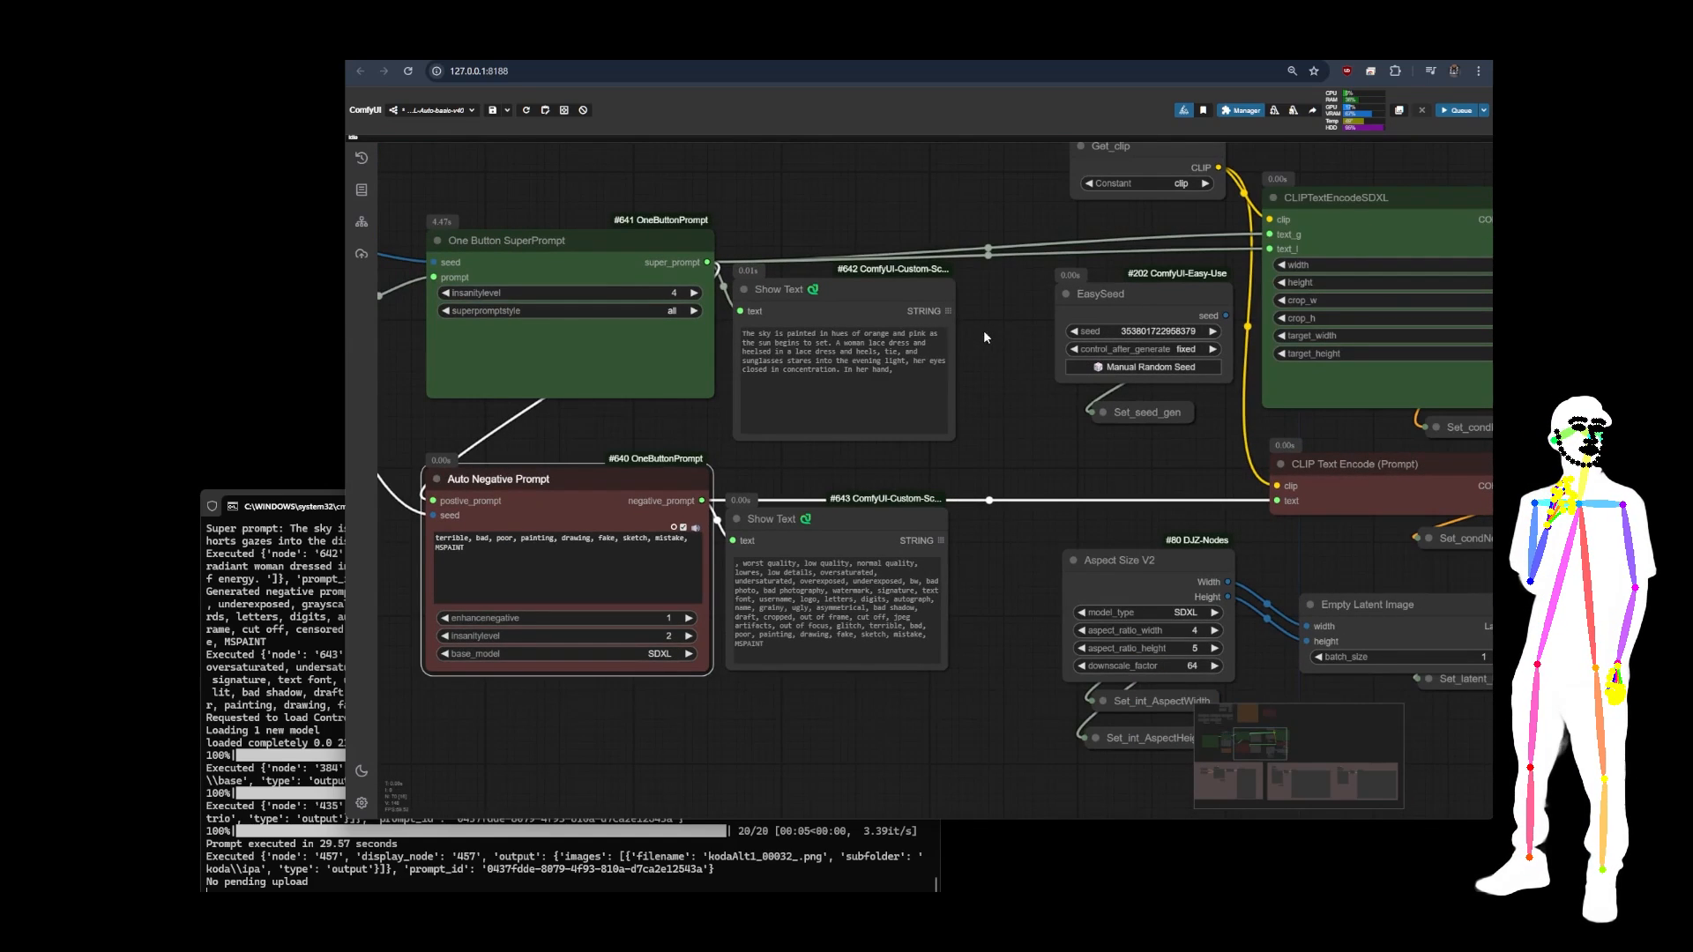
Step: Pan across the SuperPrompt, Negative Prompt and KSampler nodes of the auto-basic Soda-SDXL workflow
scroll(down, 3)
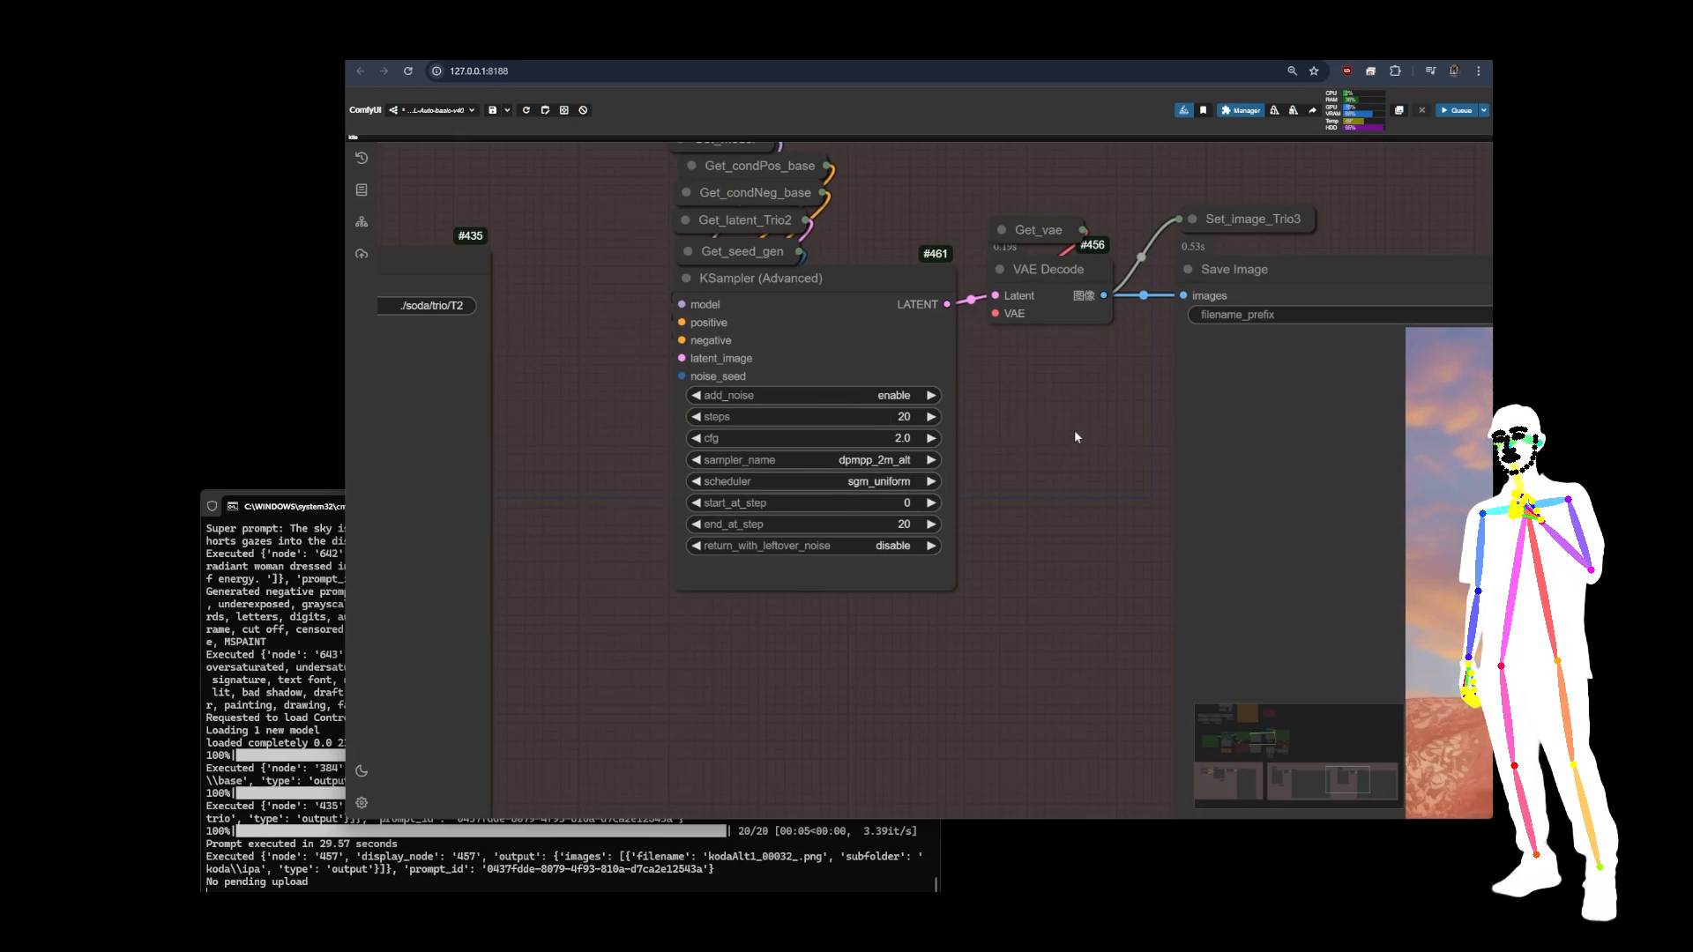
scroll(down, 3)
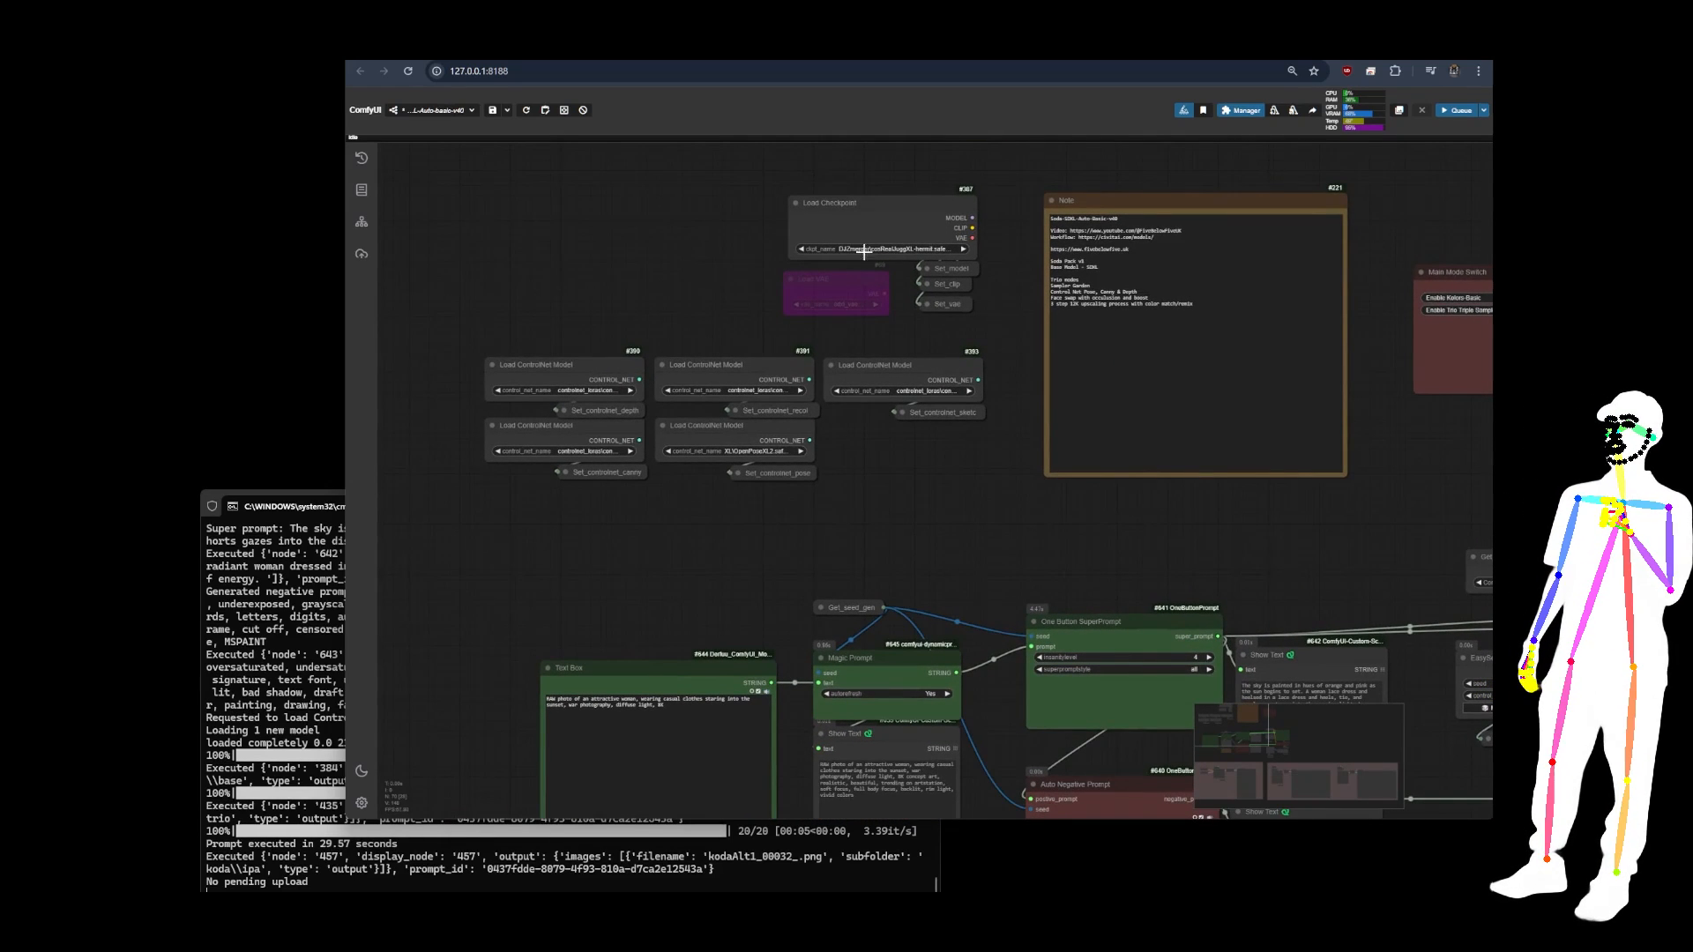
mouse_move(500, 254)
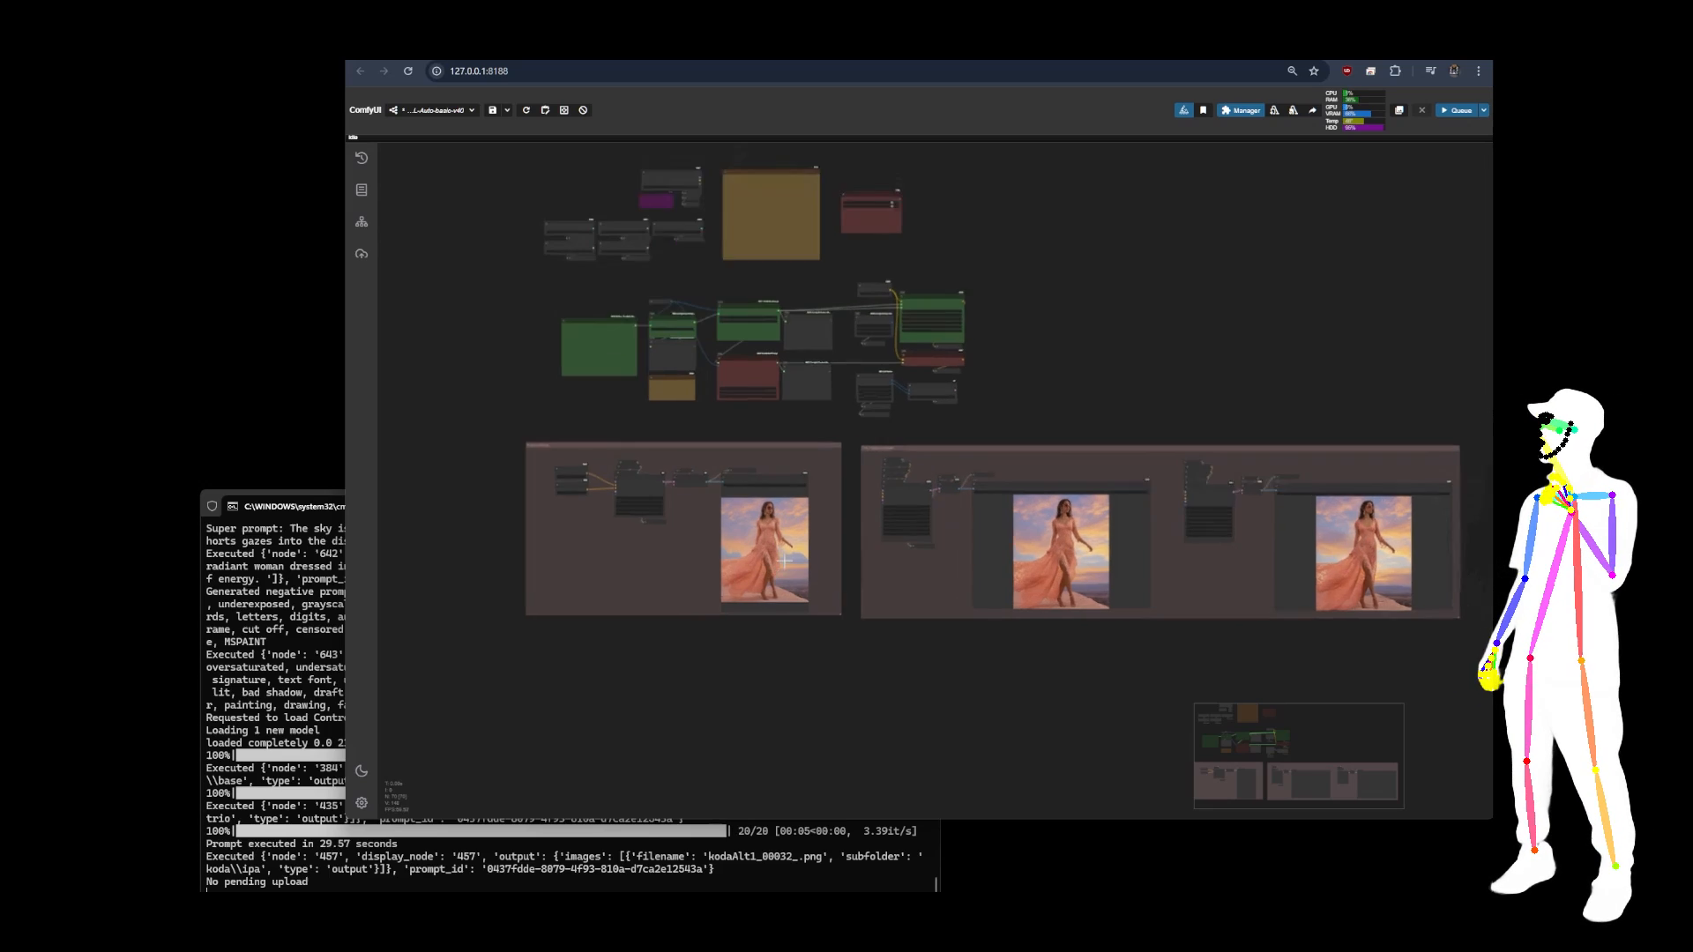
scroll(up, 3)
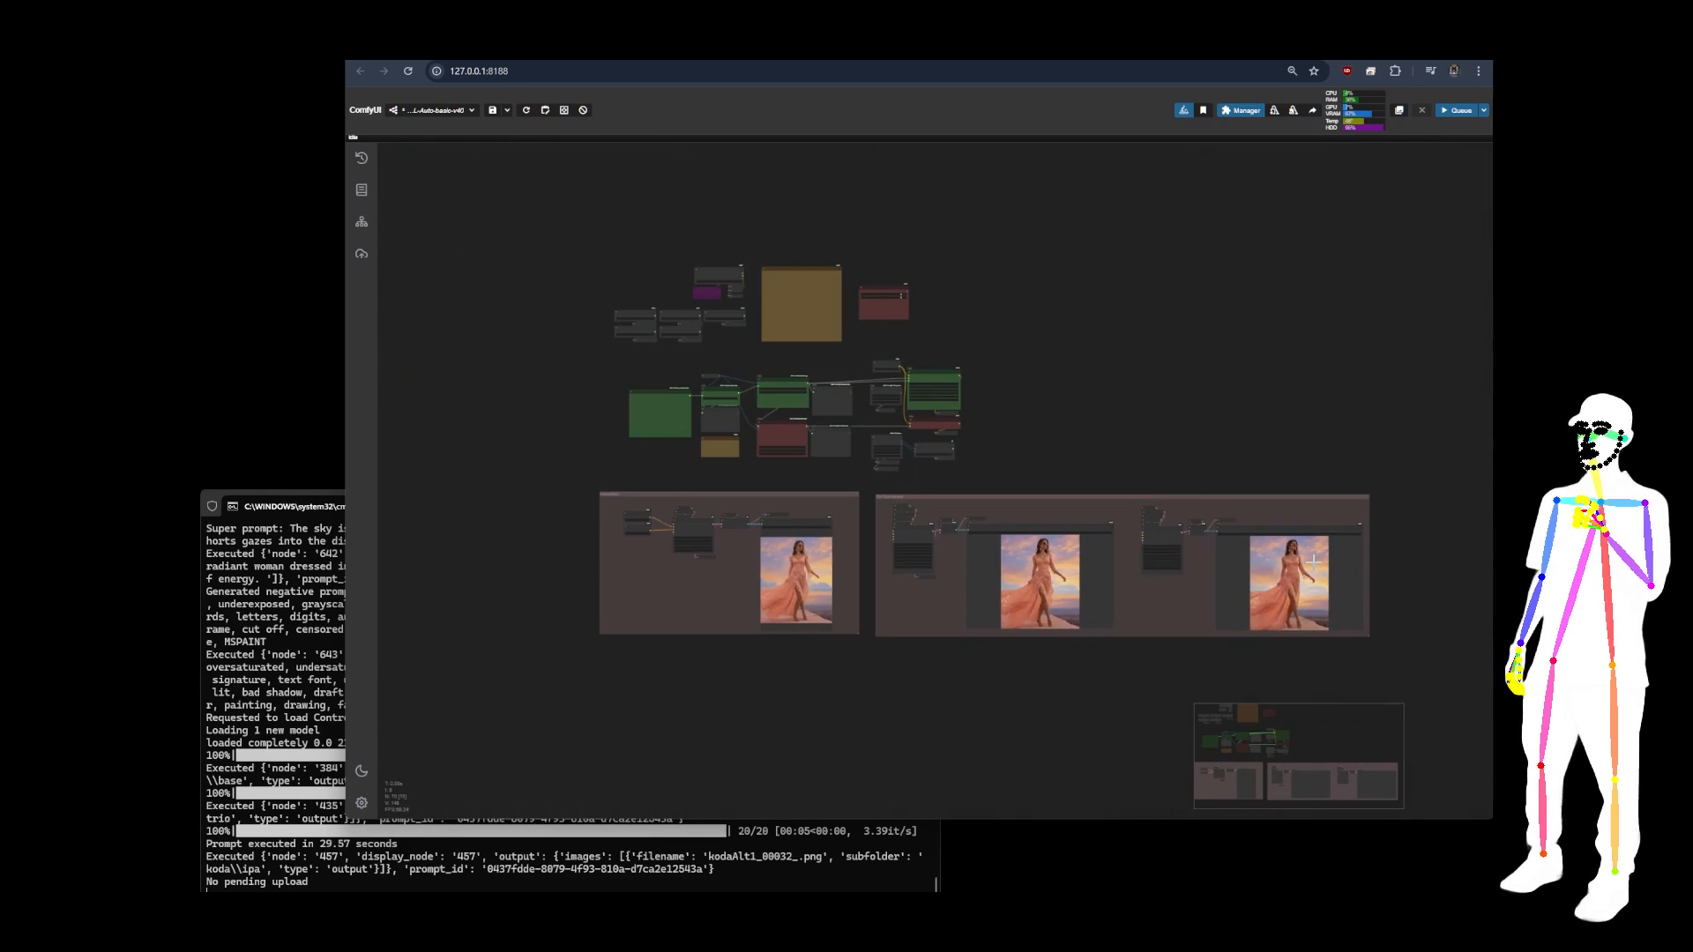
mouse_move(977, 247)
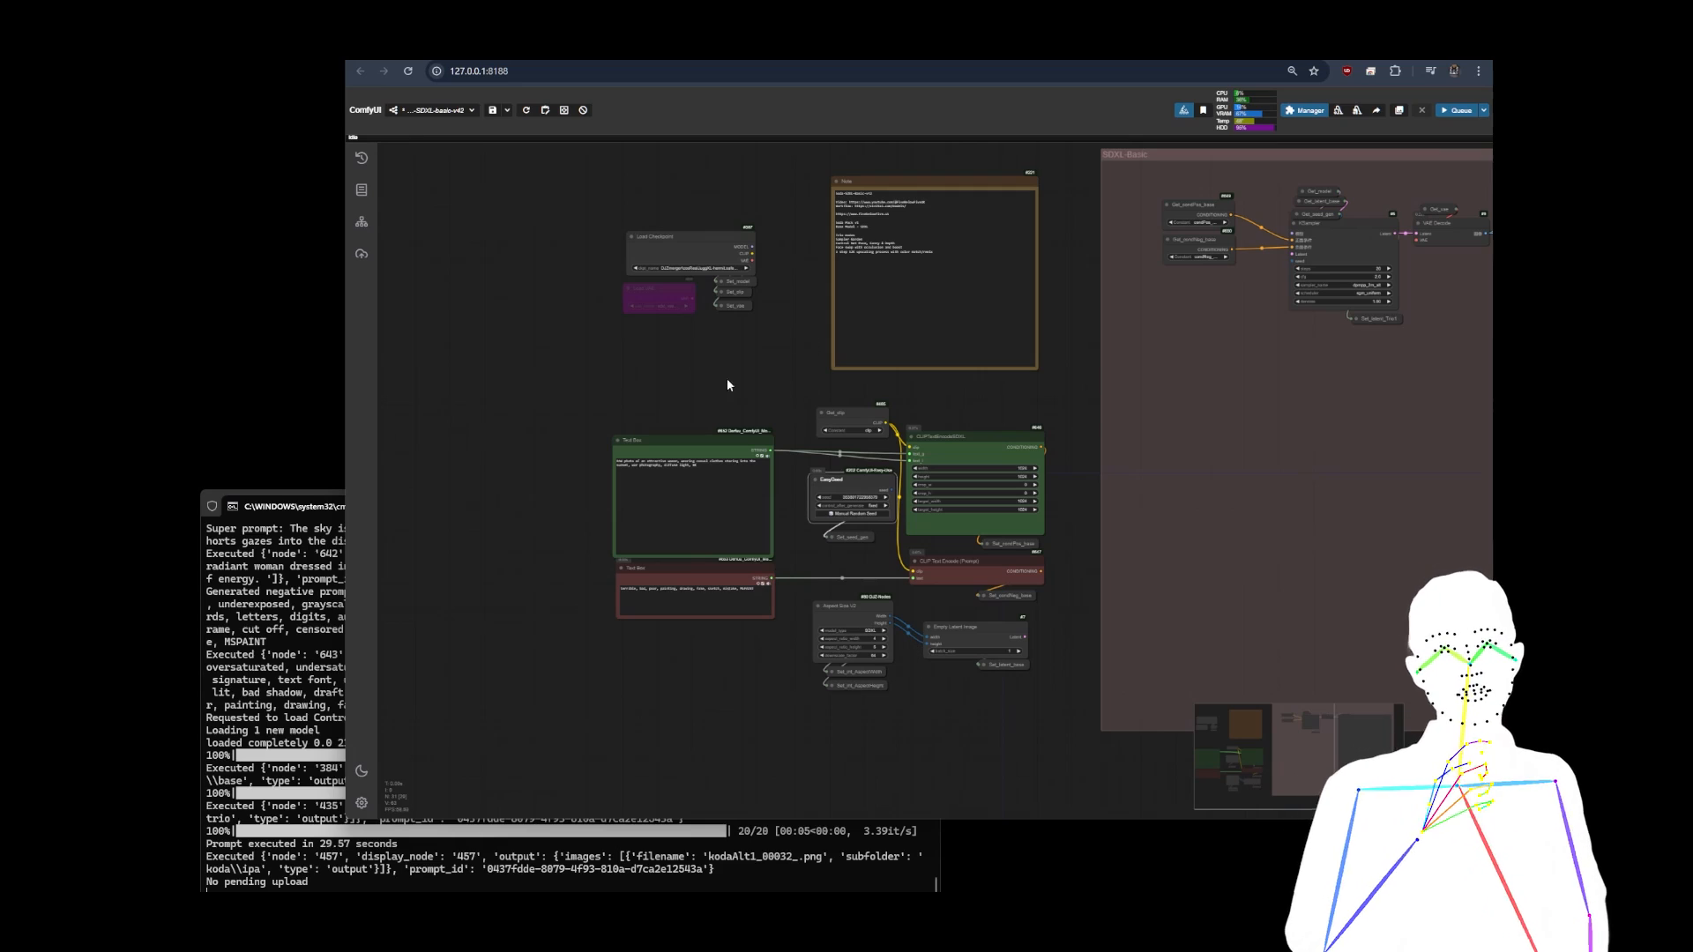
mouse_move(592, 469)
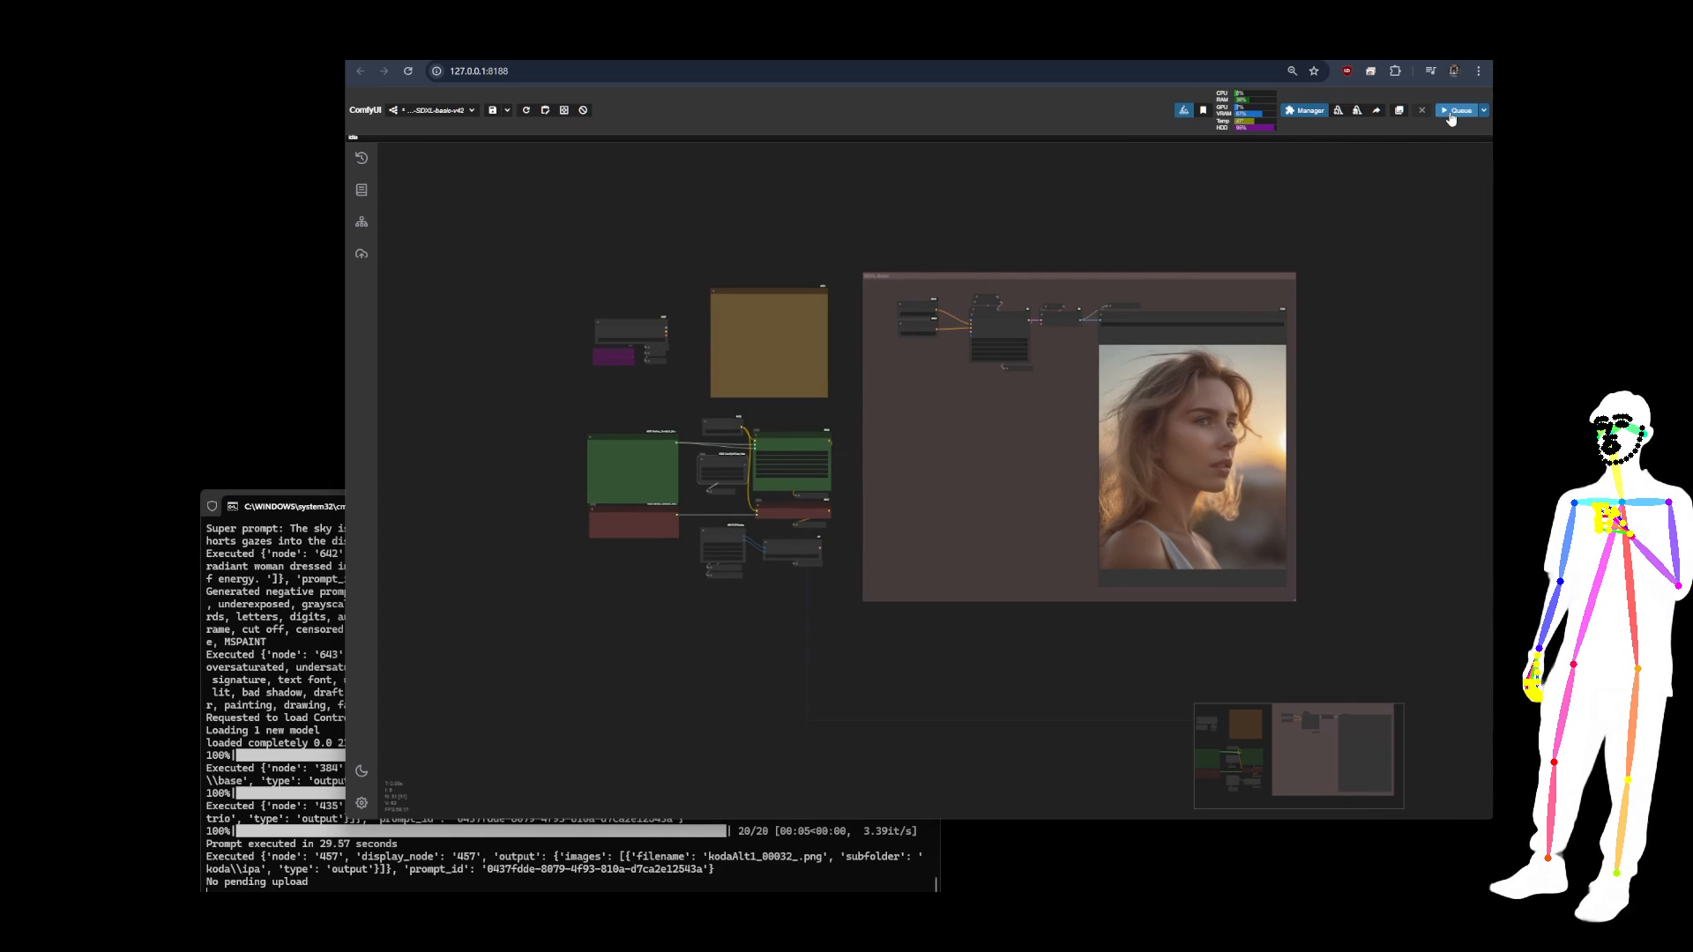
Step: Queue the SDXL-basic workflow to generate the close-up sunset portrait of a blonde woman
click(1458, 109)
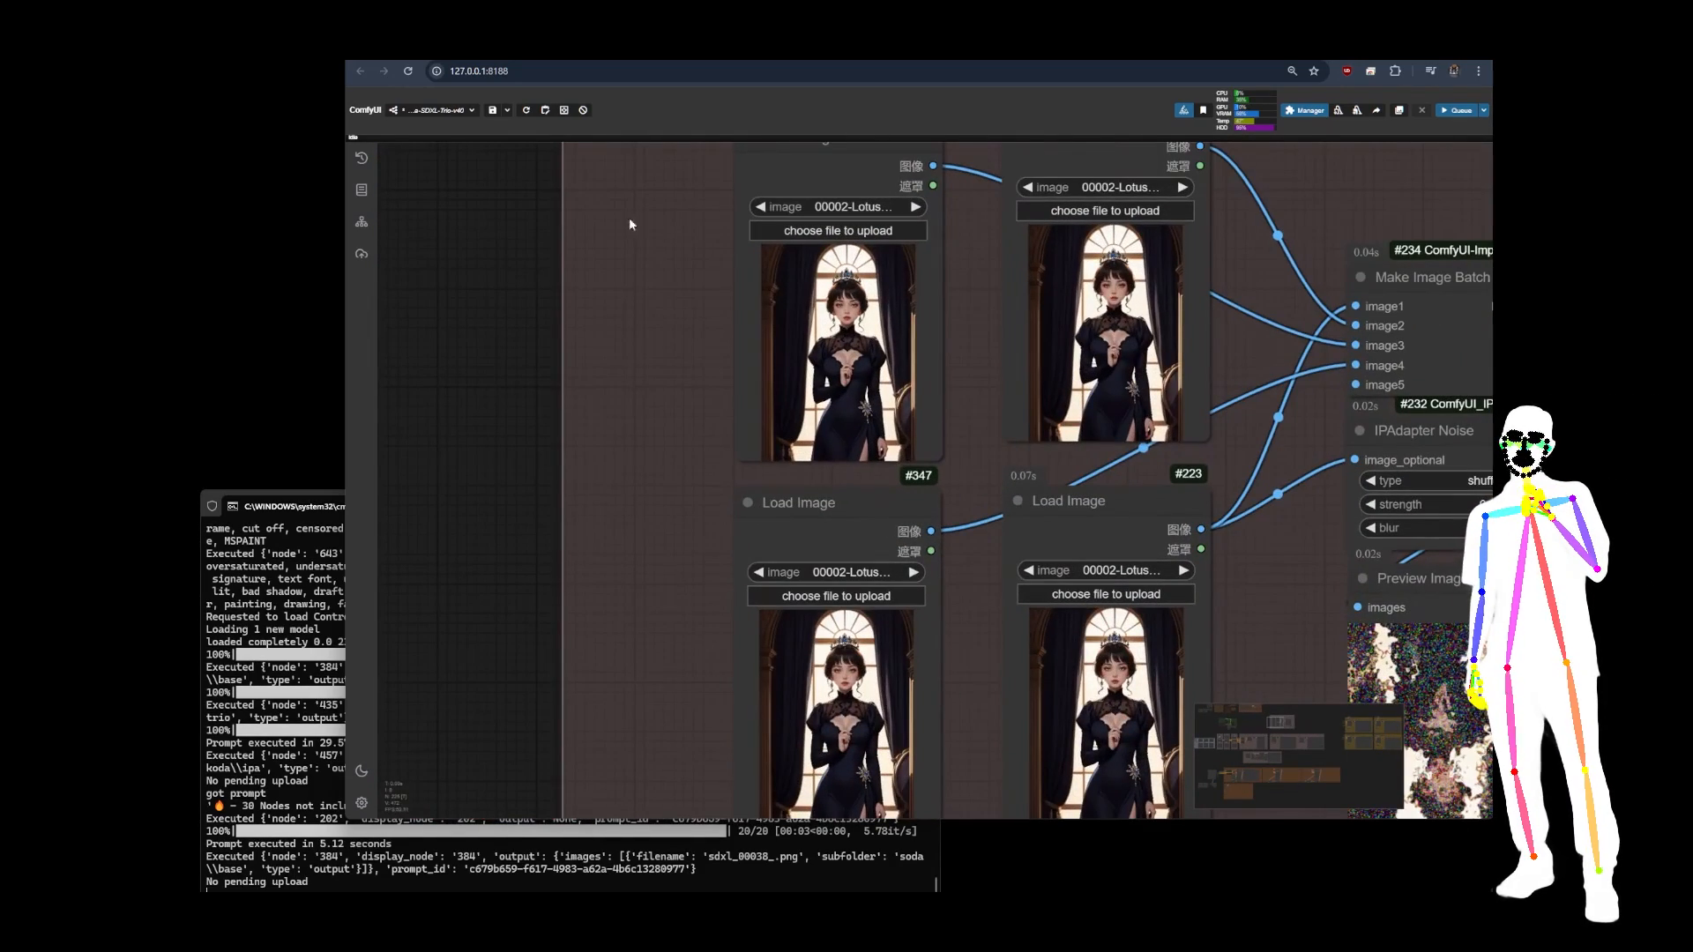
Step: Zoom out over the trio workflow's Load Image, Image Resize and IPAdapter nodes and its four output groups
scroll(down, 3)
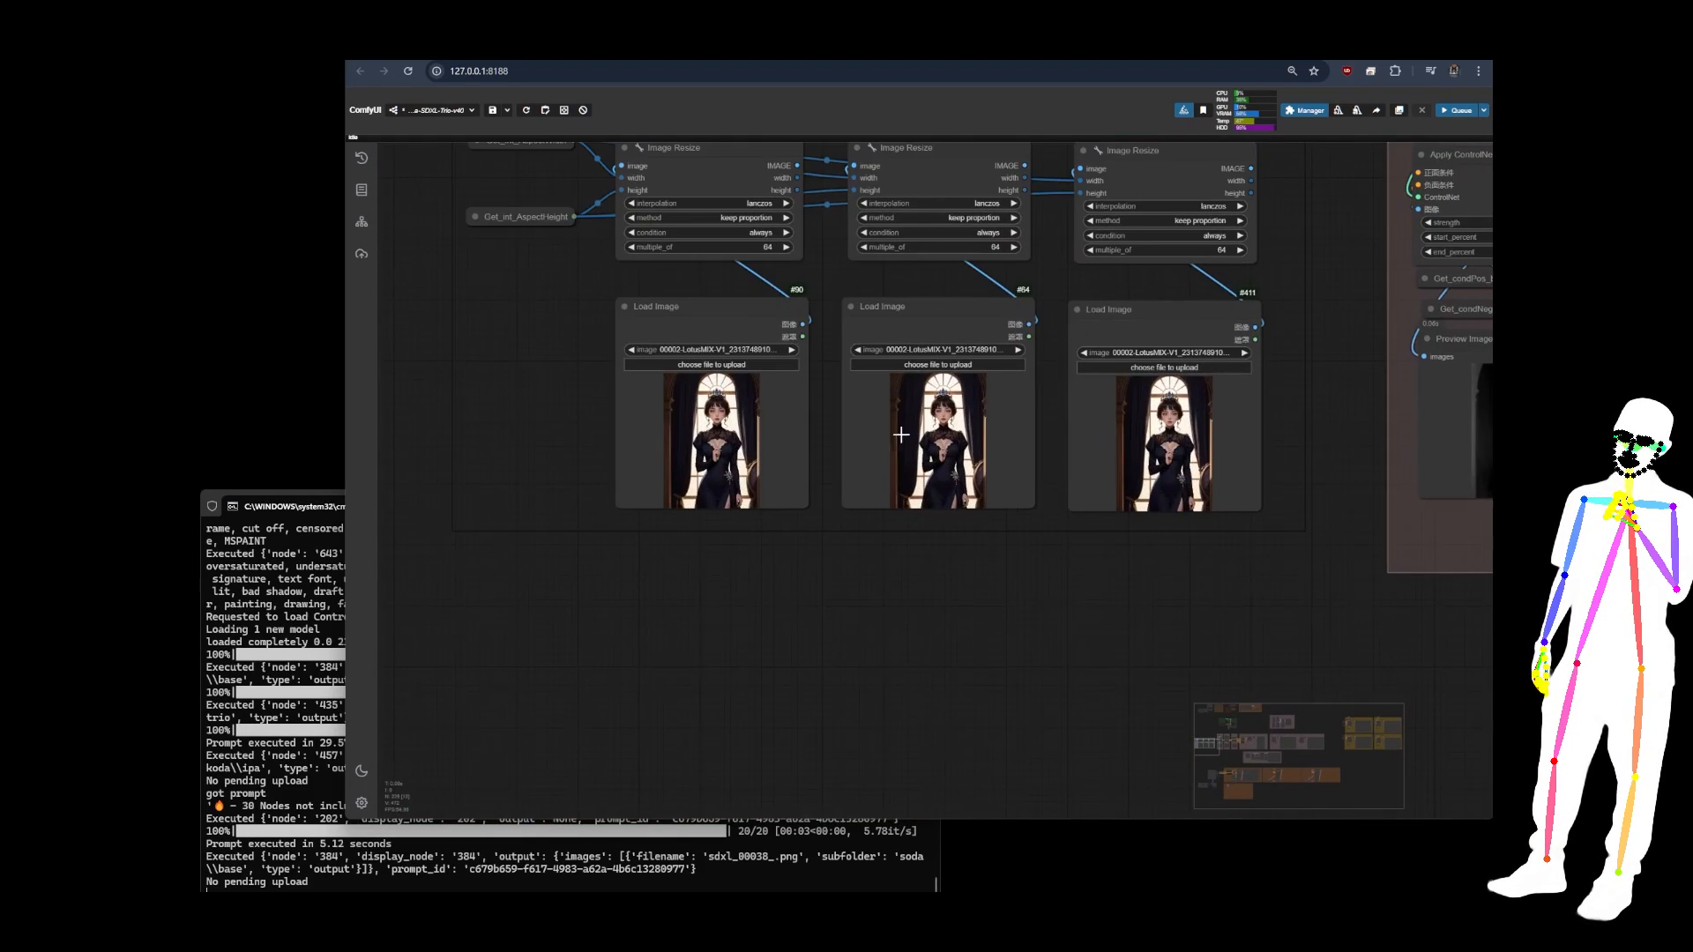
scroll(down, 3)
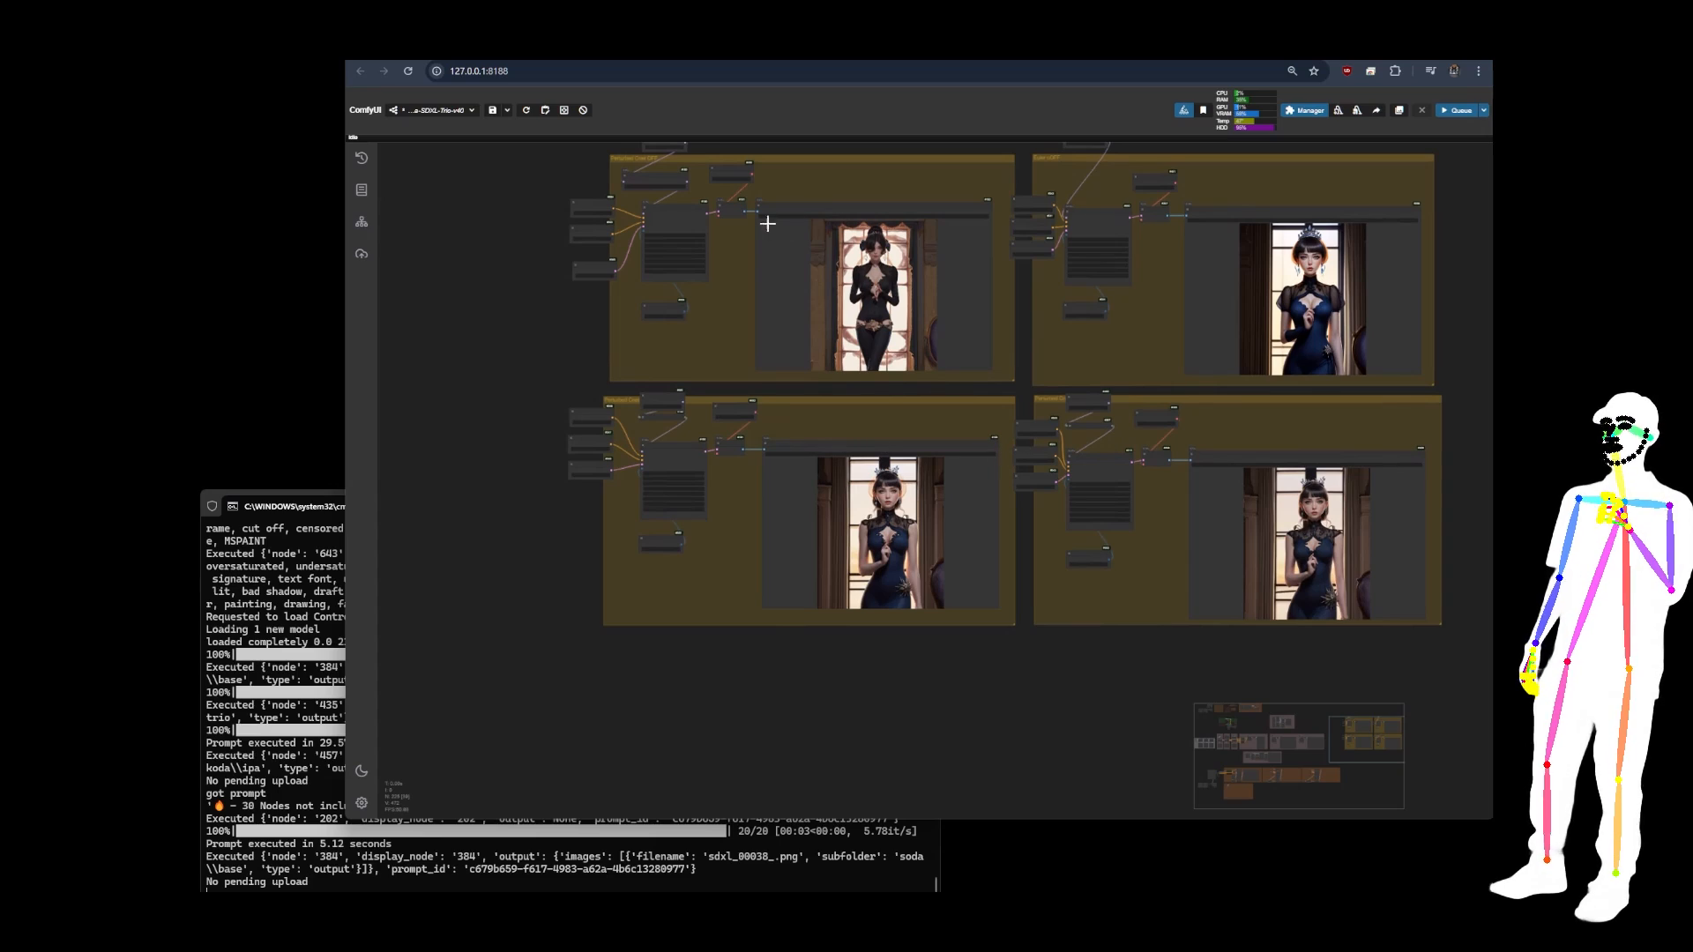
Step: Zoom to show the Zenkai basic workflow's whole node graph with its generated portraits of a man
scroll(up, 3)
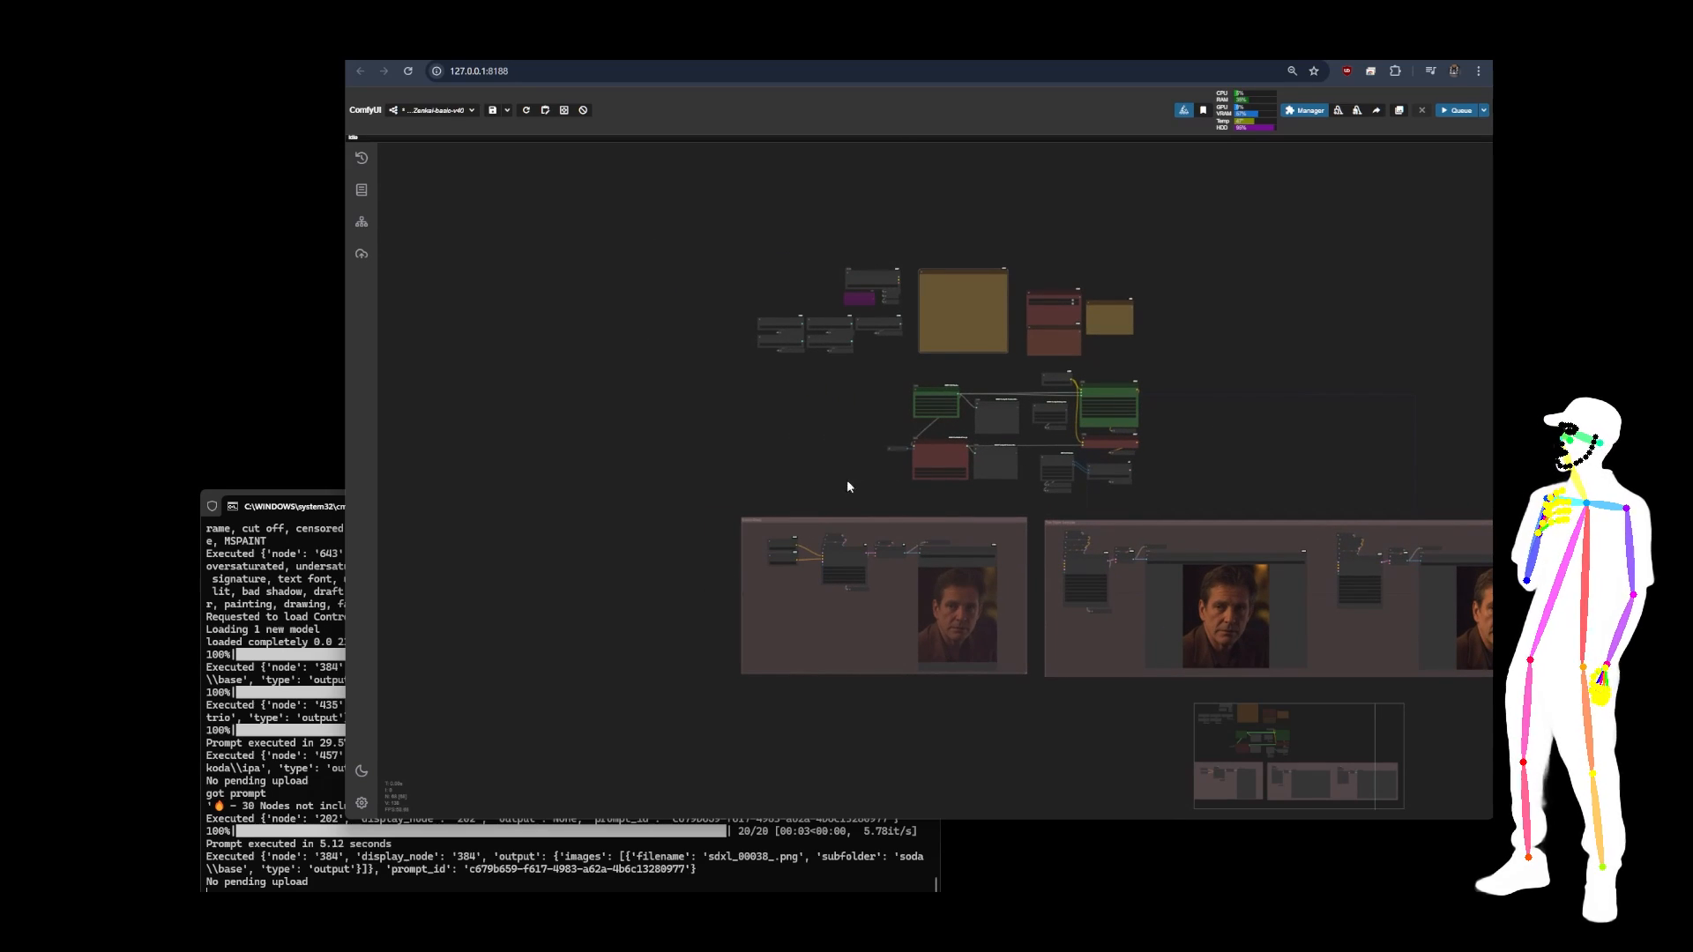
Step: Zoom across the Zenkai-Prompt V2, Auto Negative Prompt, EasySeed and Aspect Size V2 nodes
scroll(up, 3)
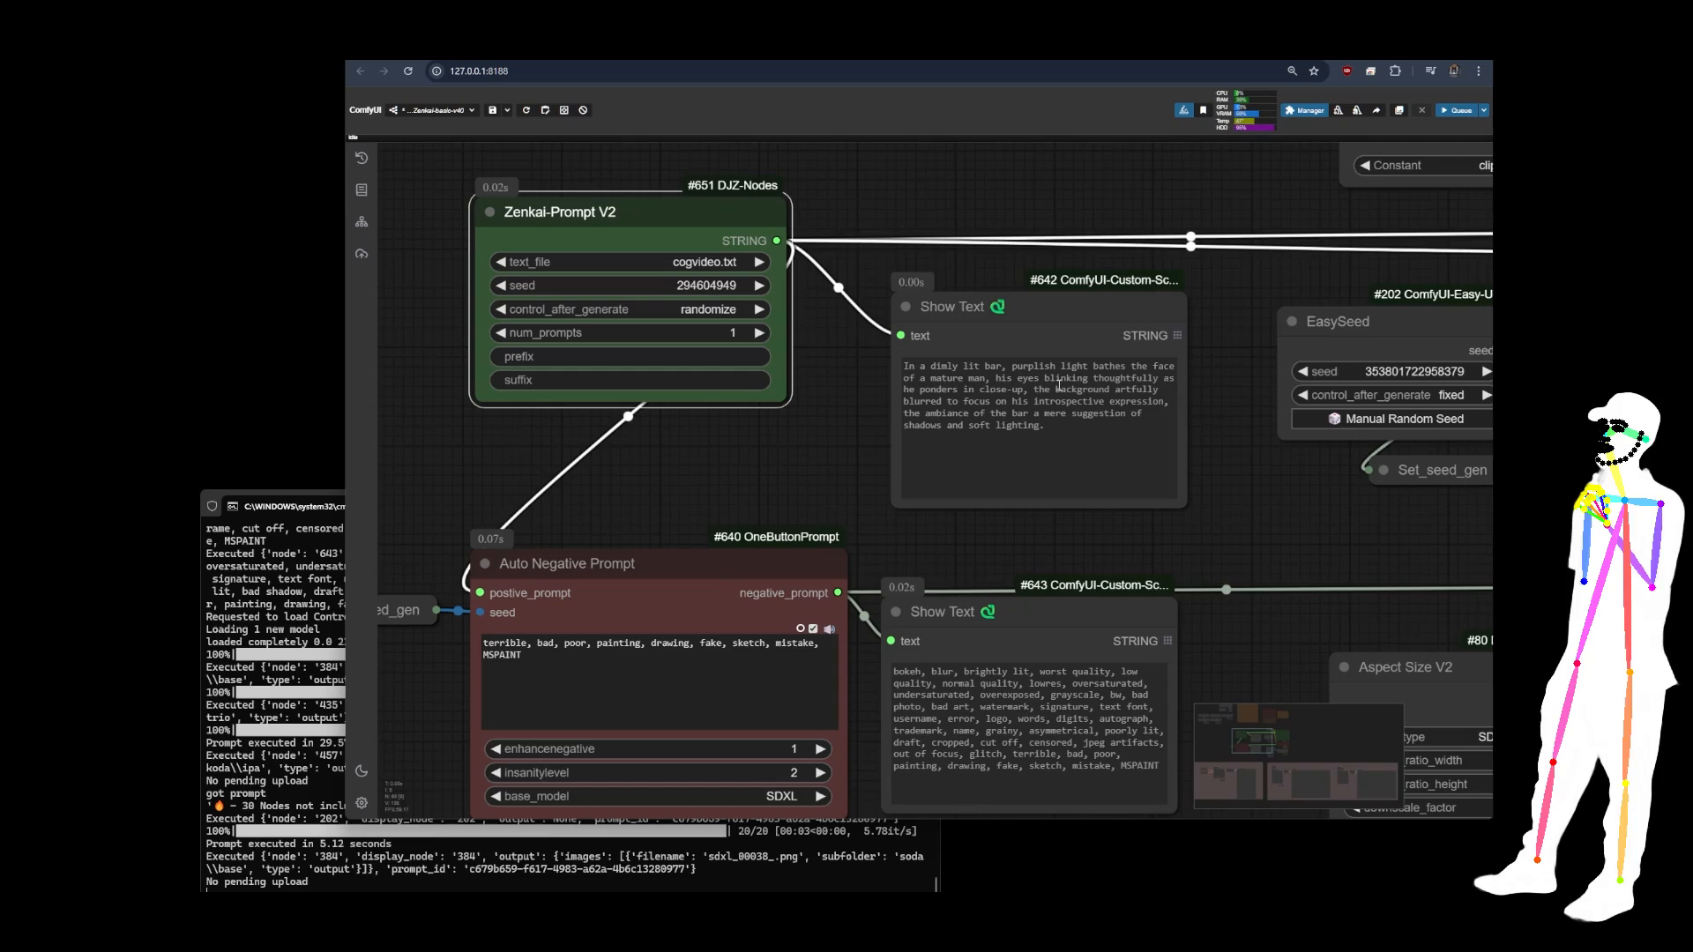
scroll(down, 3)
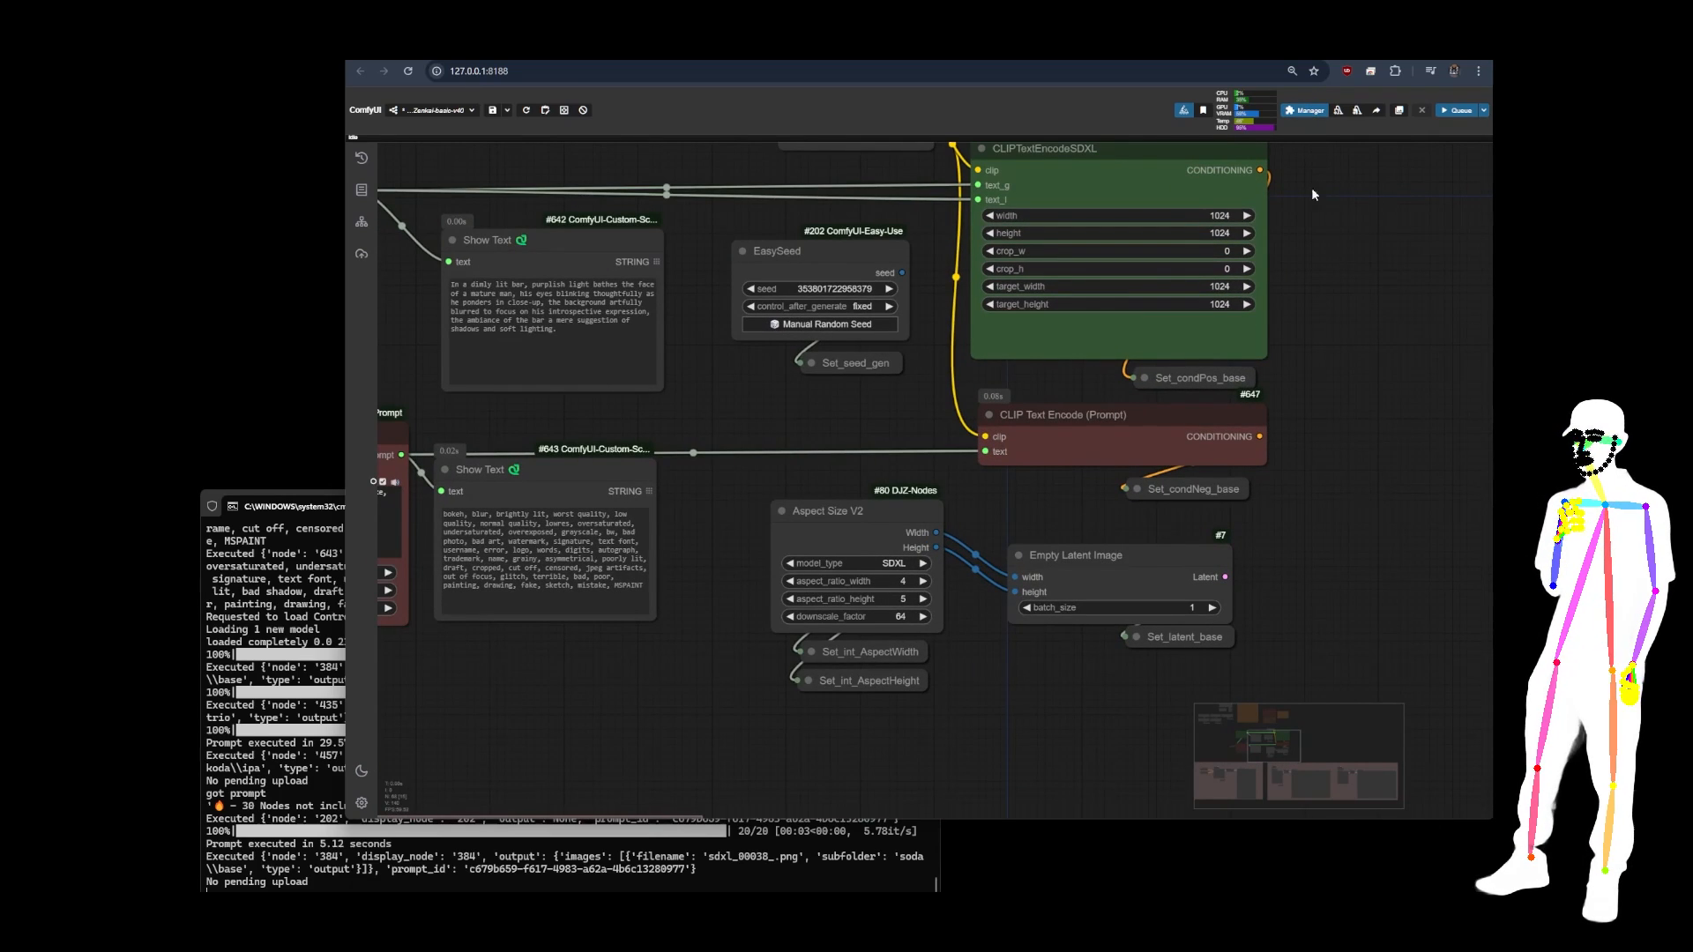
scroll(down, 3)
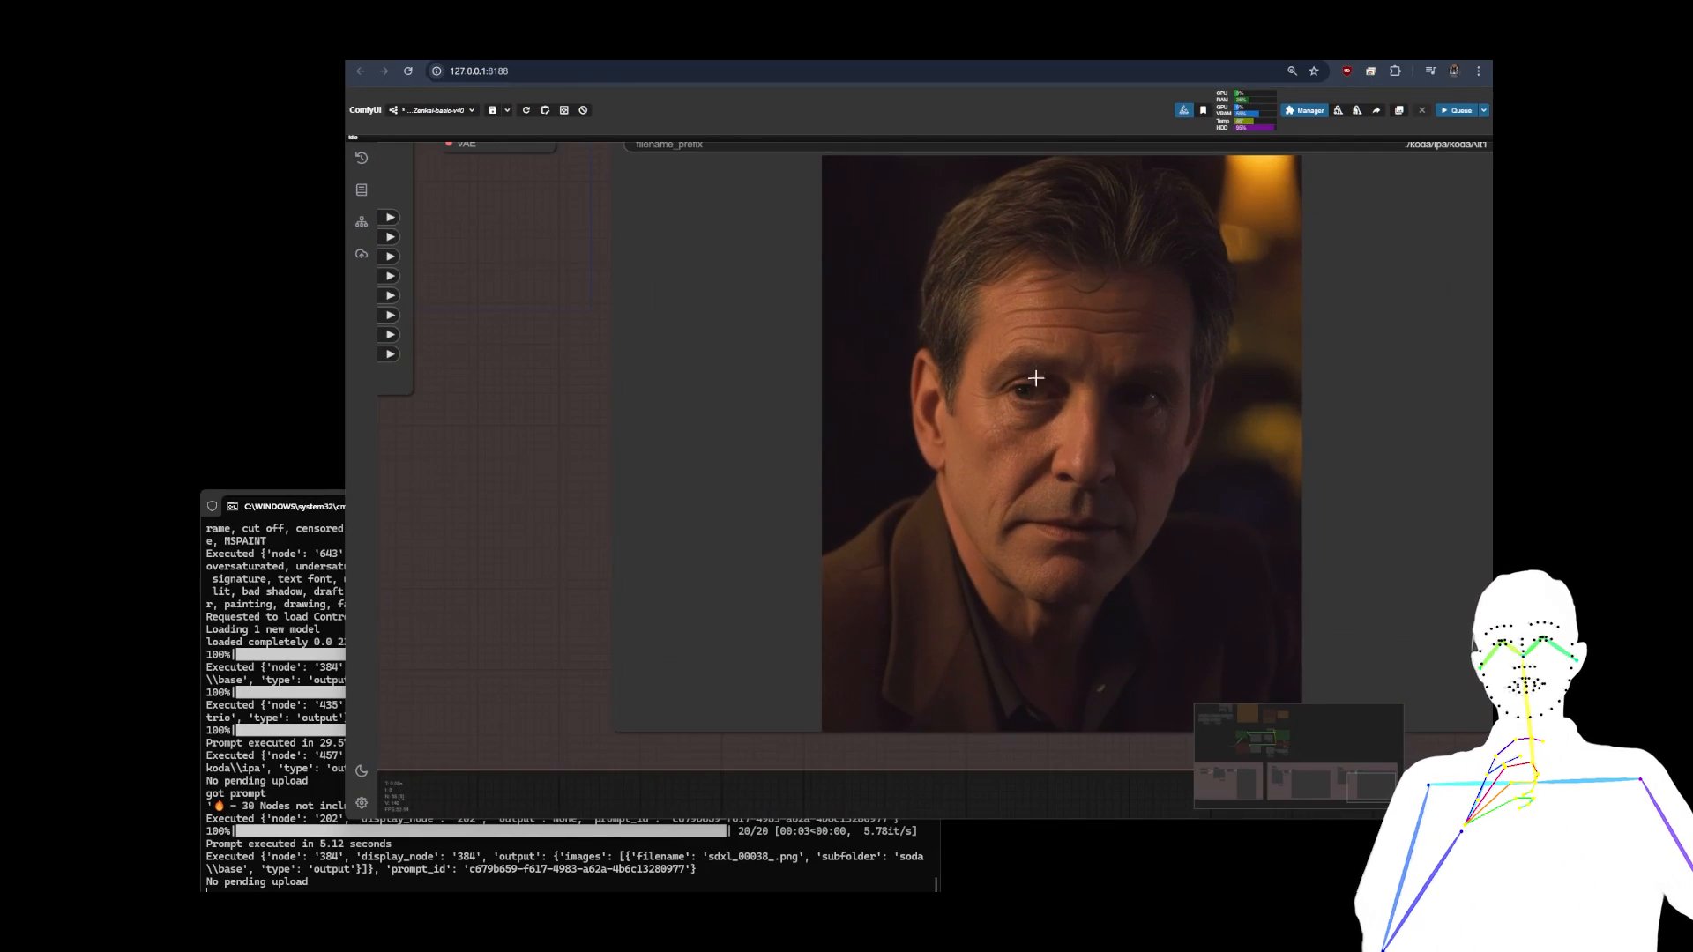
mouse_move(1181, 434)
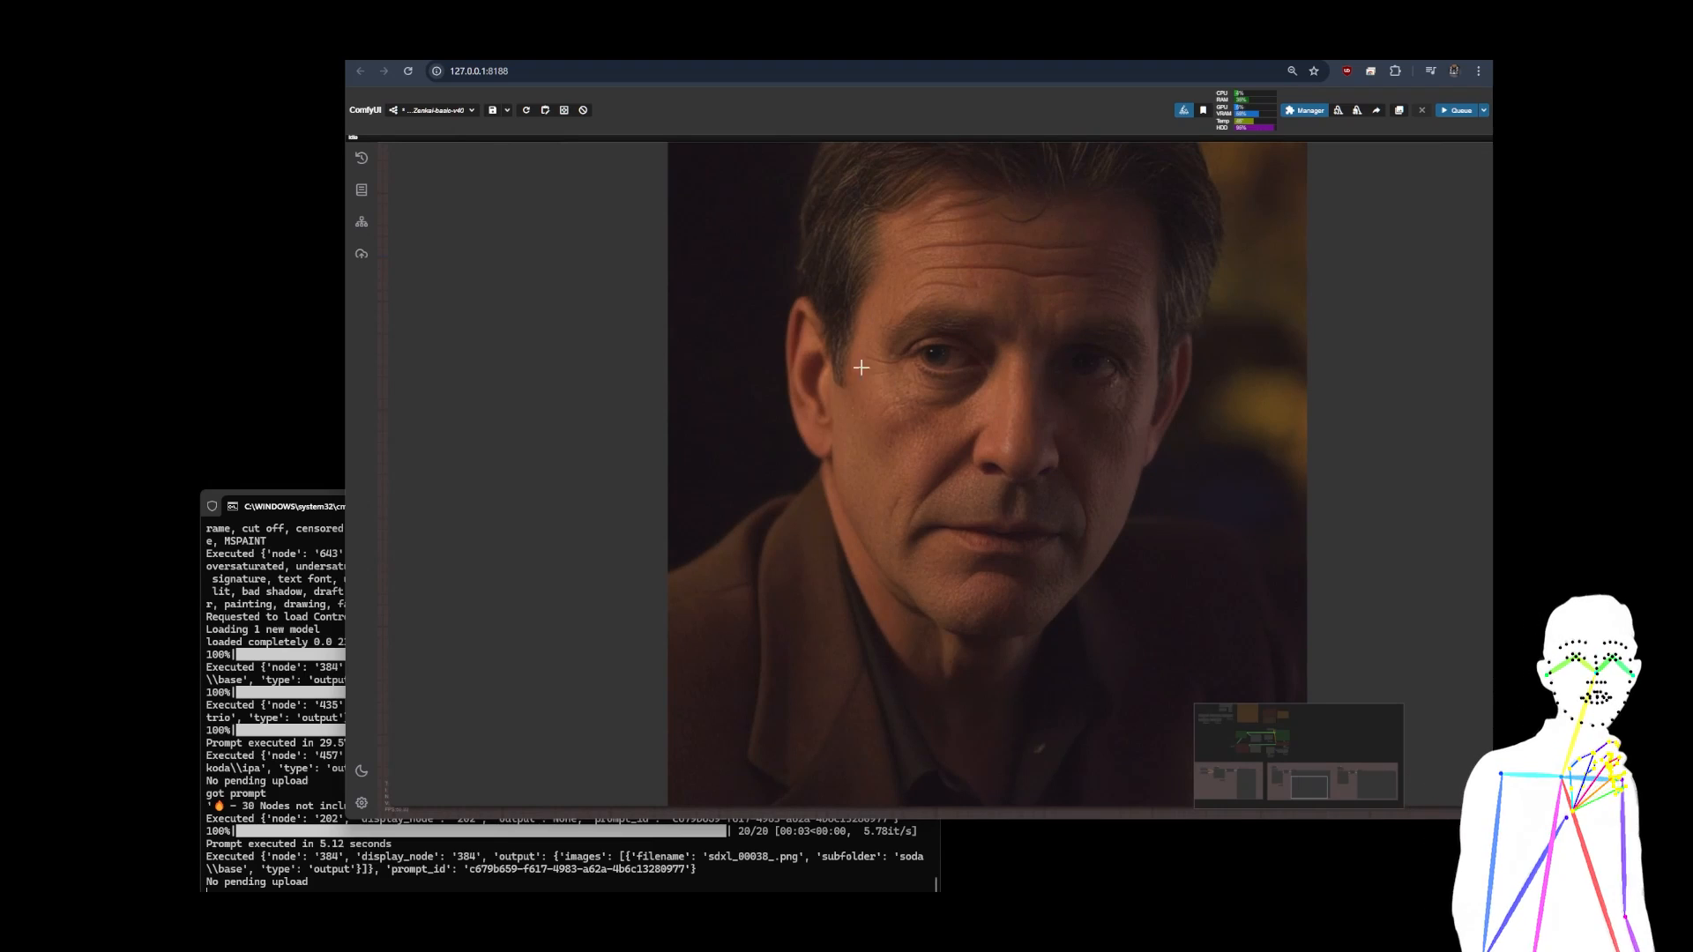
Step: Zoom out to view the next workflow's reference image groups, mask previews and sunset portrait outputs
scroll(down, 3)
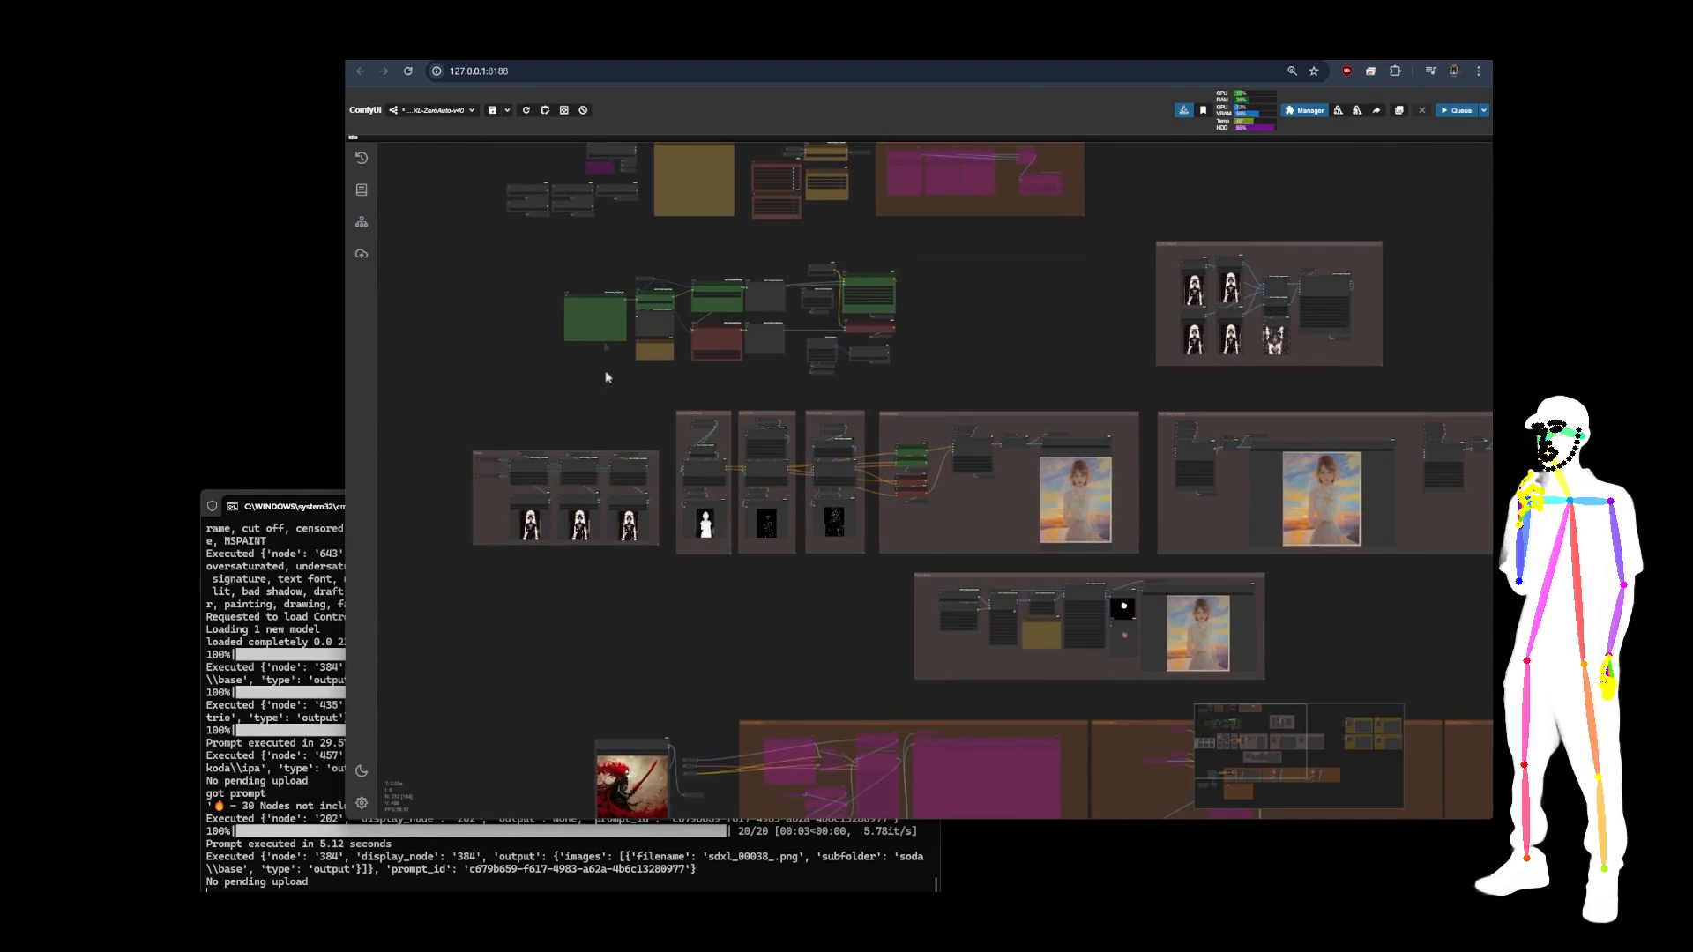
Step: Zoom out to see the ControlNet workflow's control-map groups producing a woman in pink under a blue sky
scroll(down, 3)
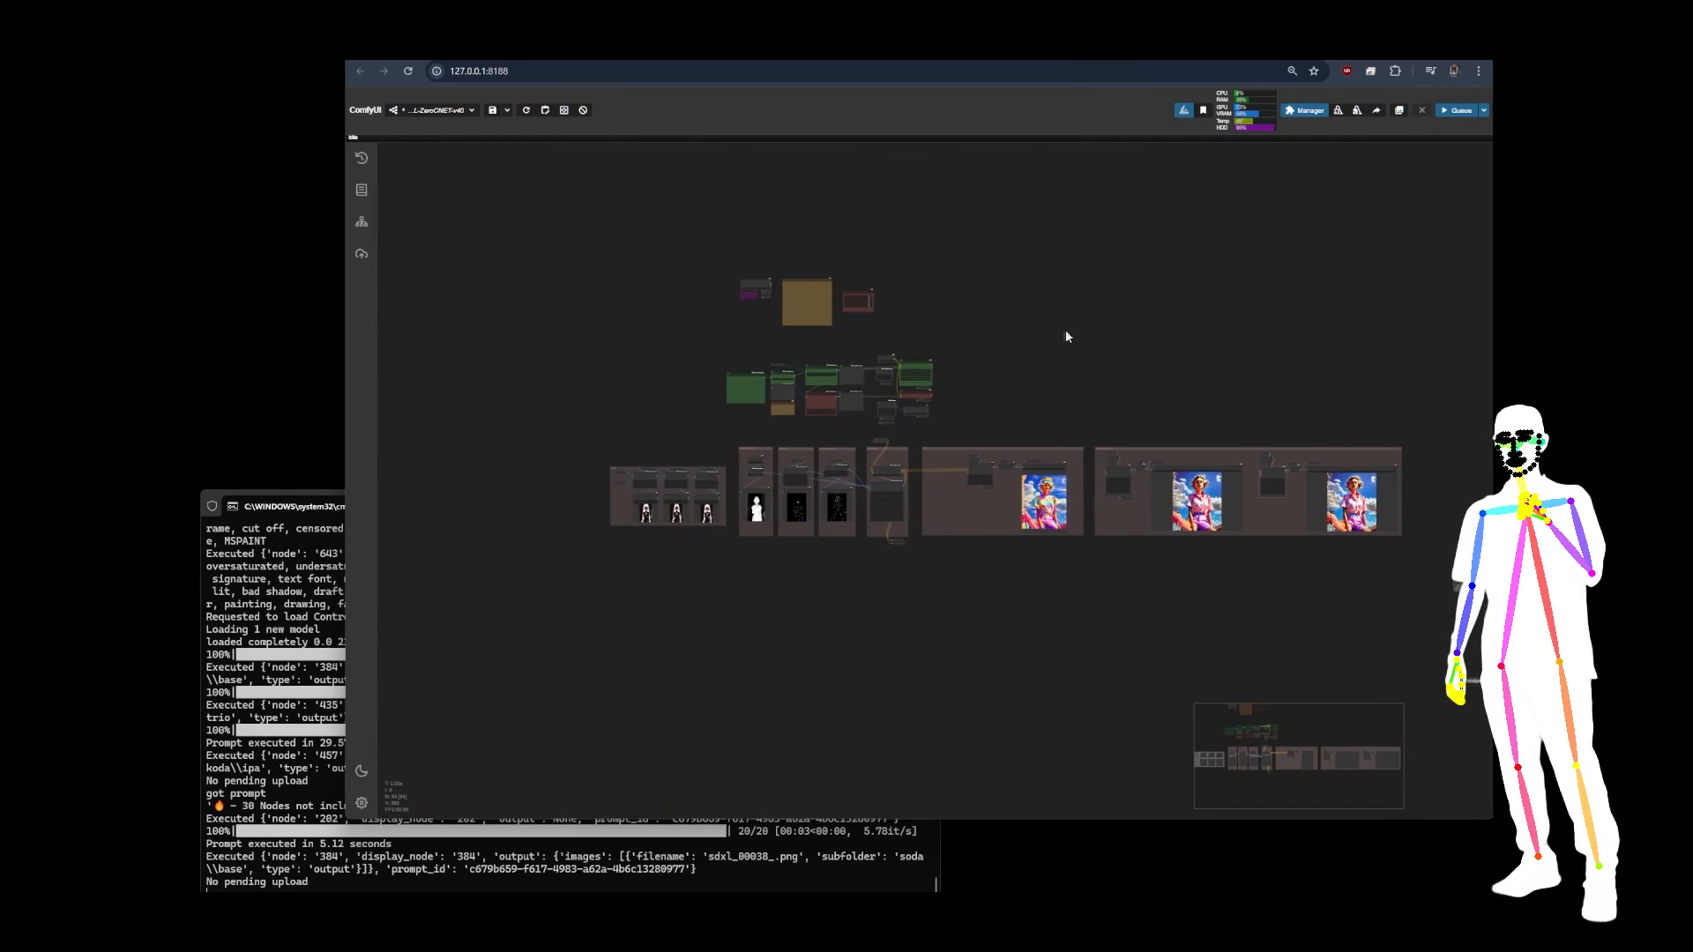
scroll(up, 3)
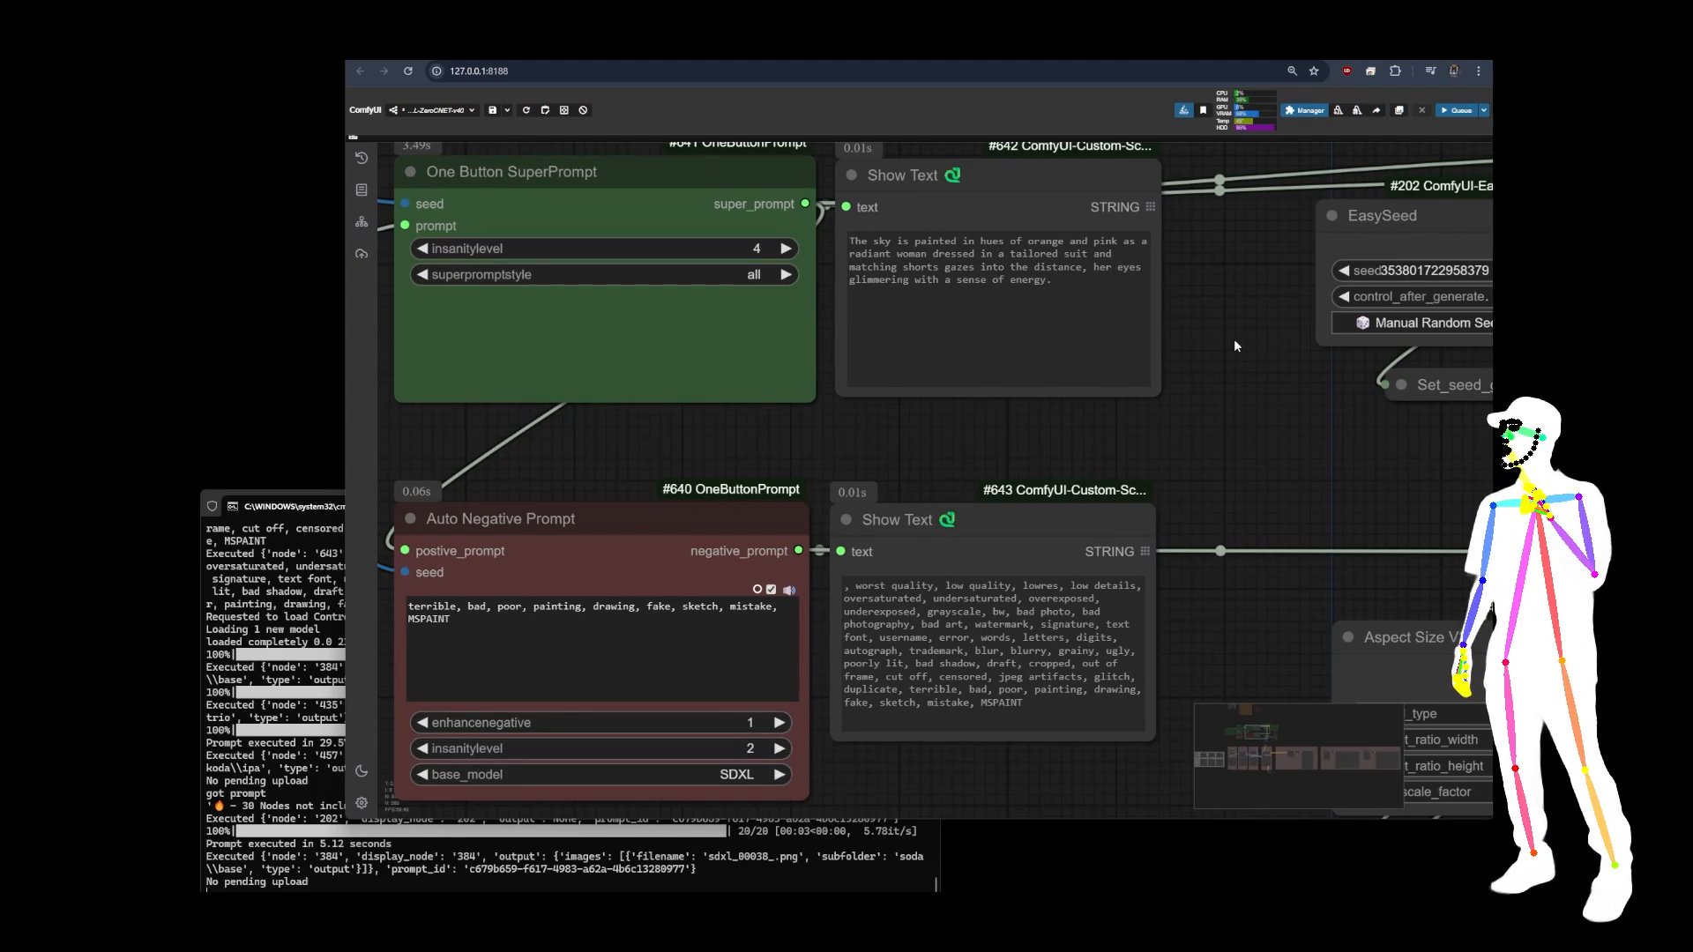
scroll(down, 3)
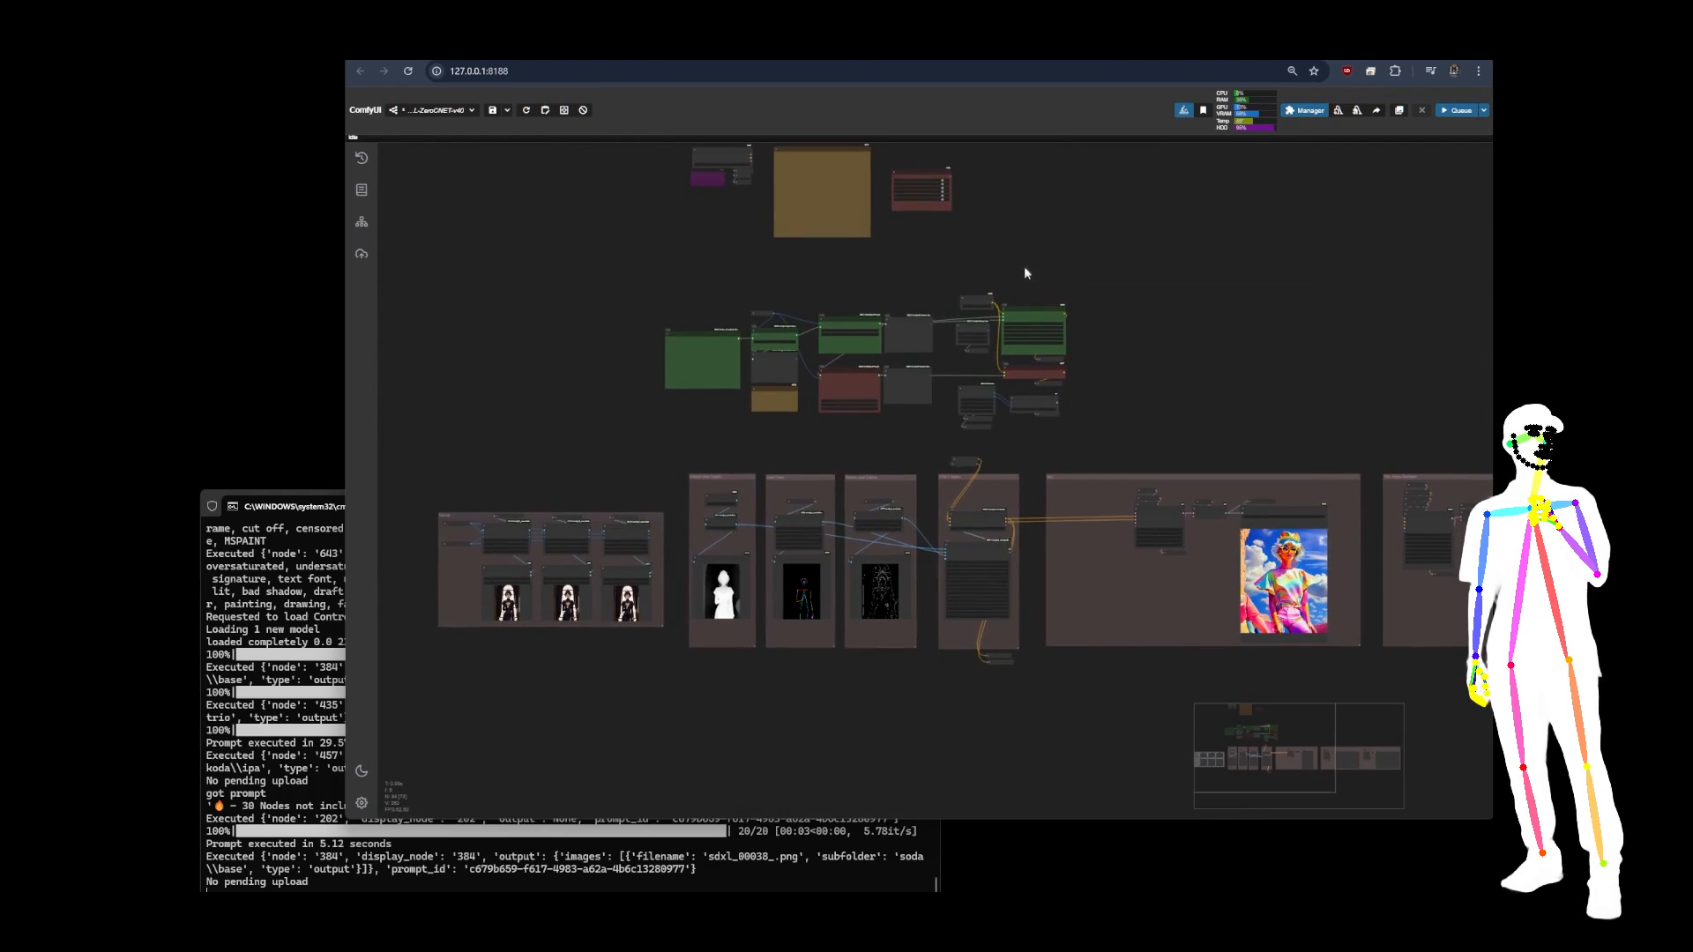
scroll(down, 3)
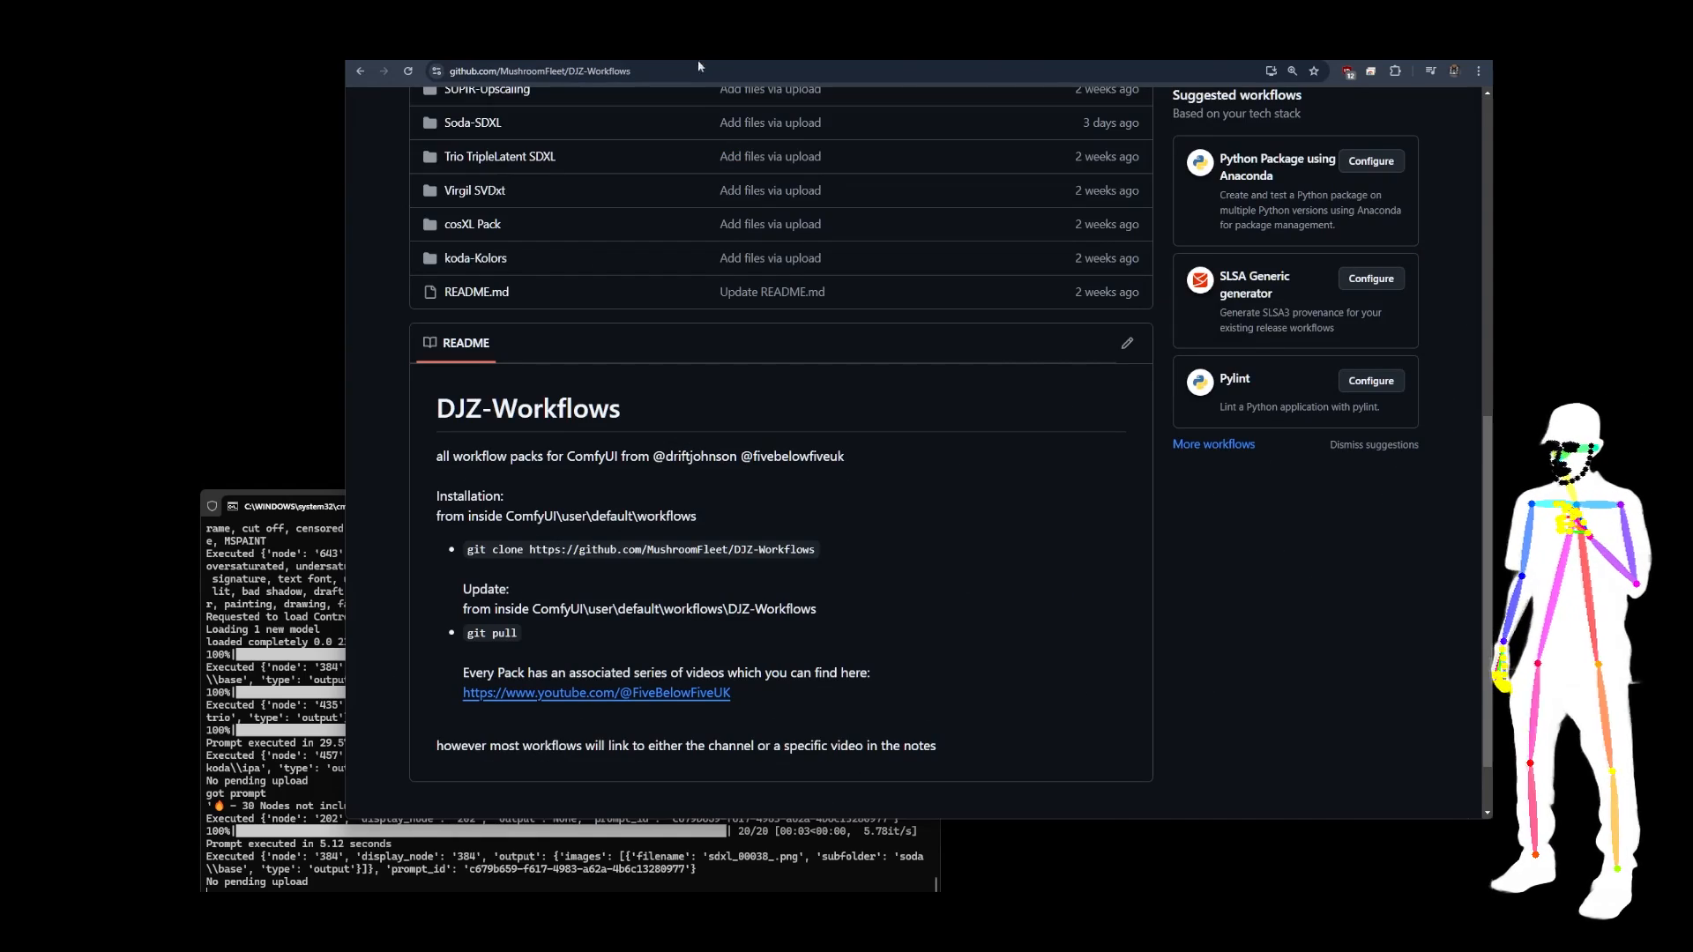
Step: Scroll up from the README to the DJZ-Workflows folder list including the Soda-SDXL folder
scroll(up, 3)
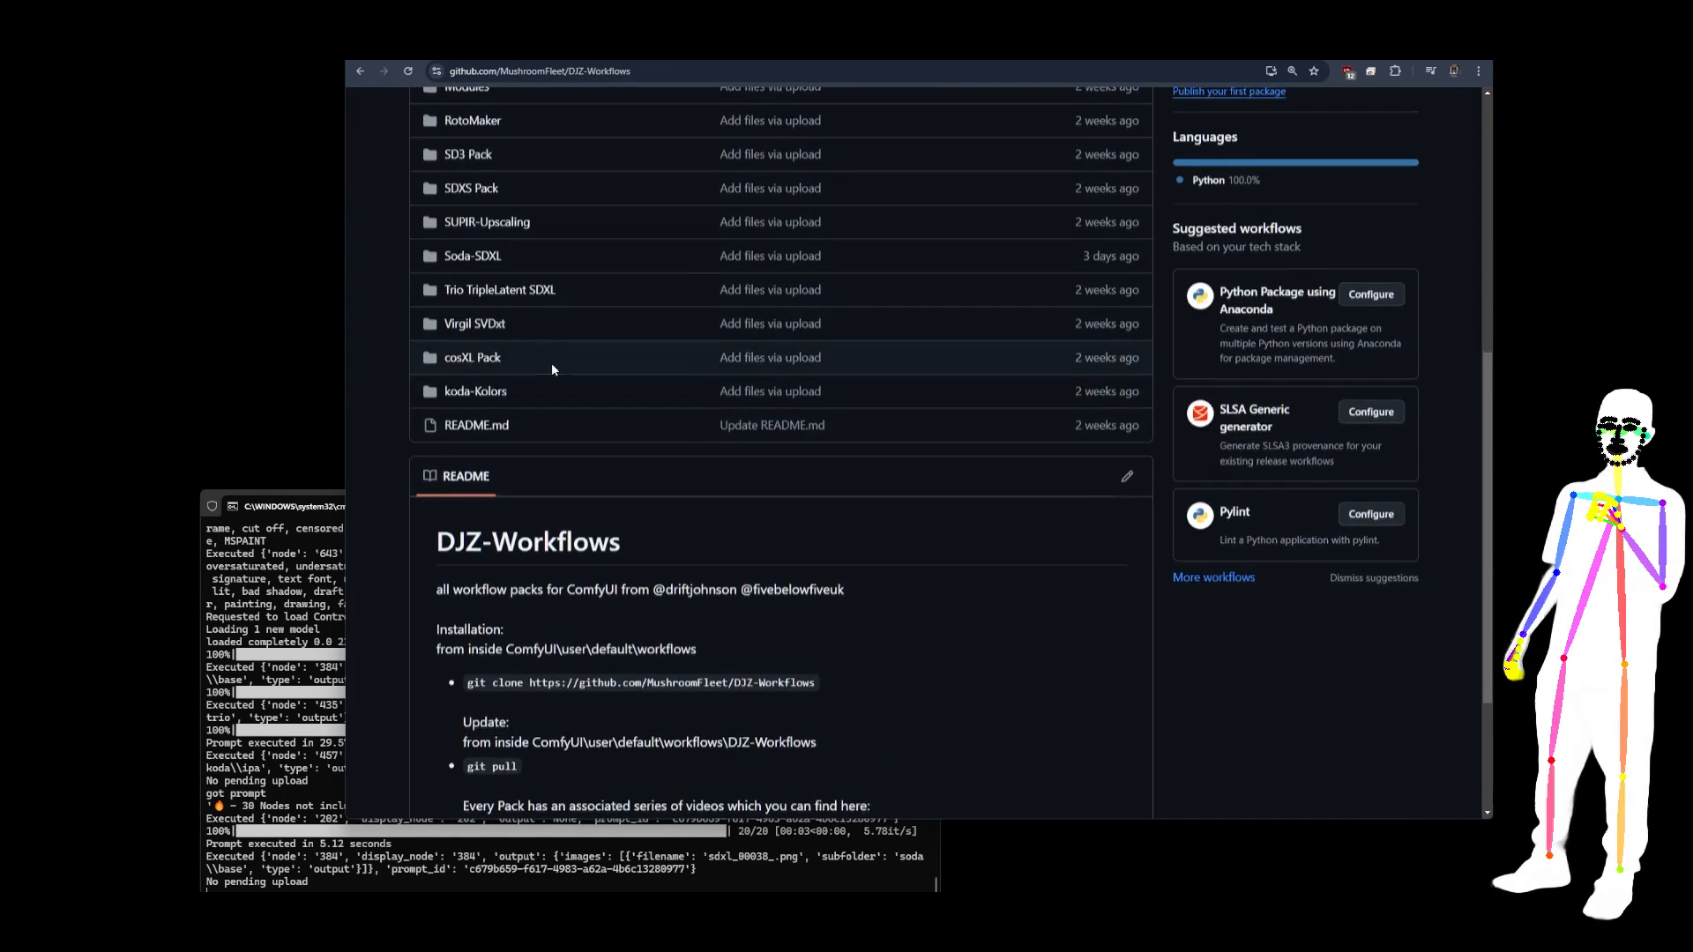
scroll(up, 3)
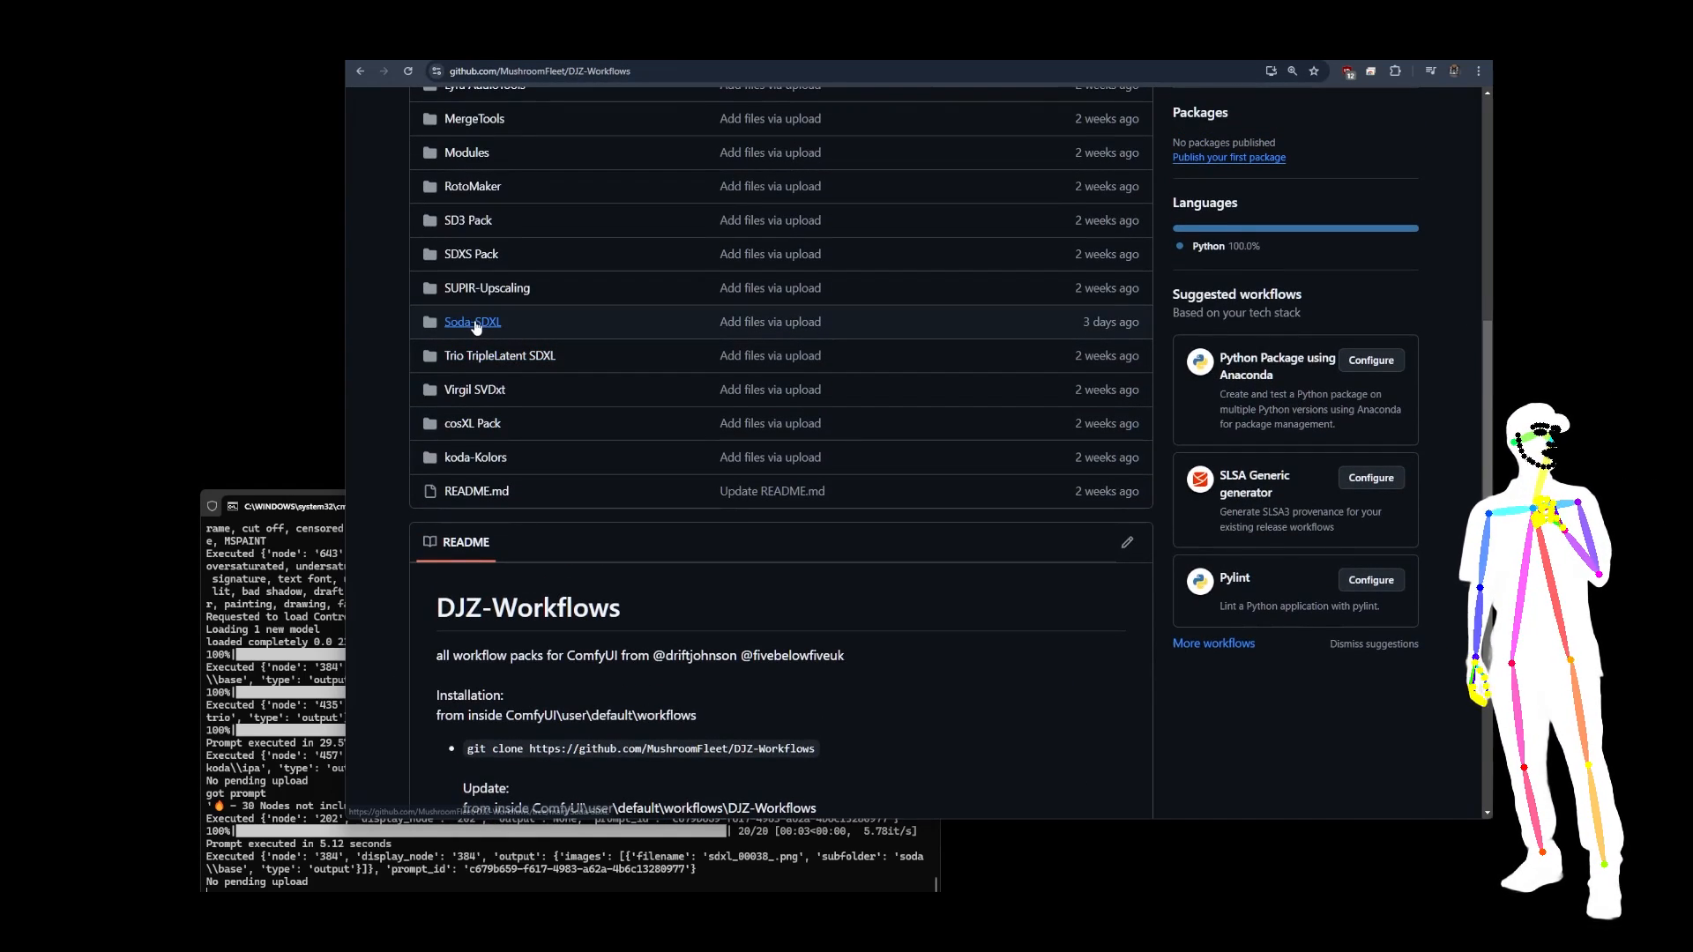
mouse_move(548, 344)
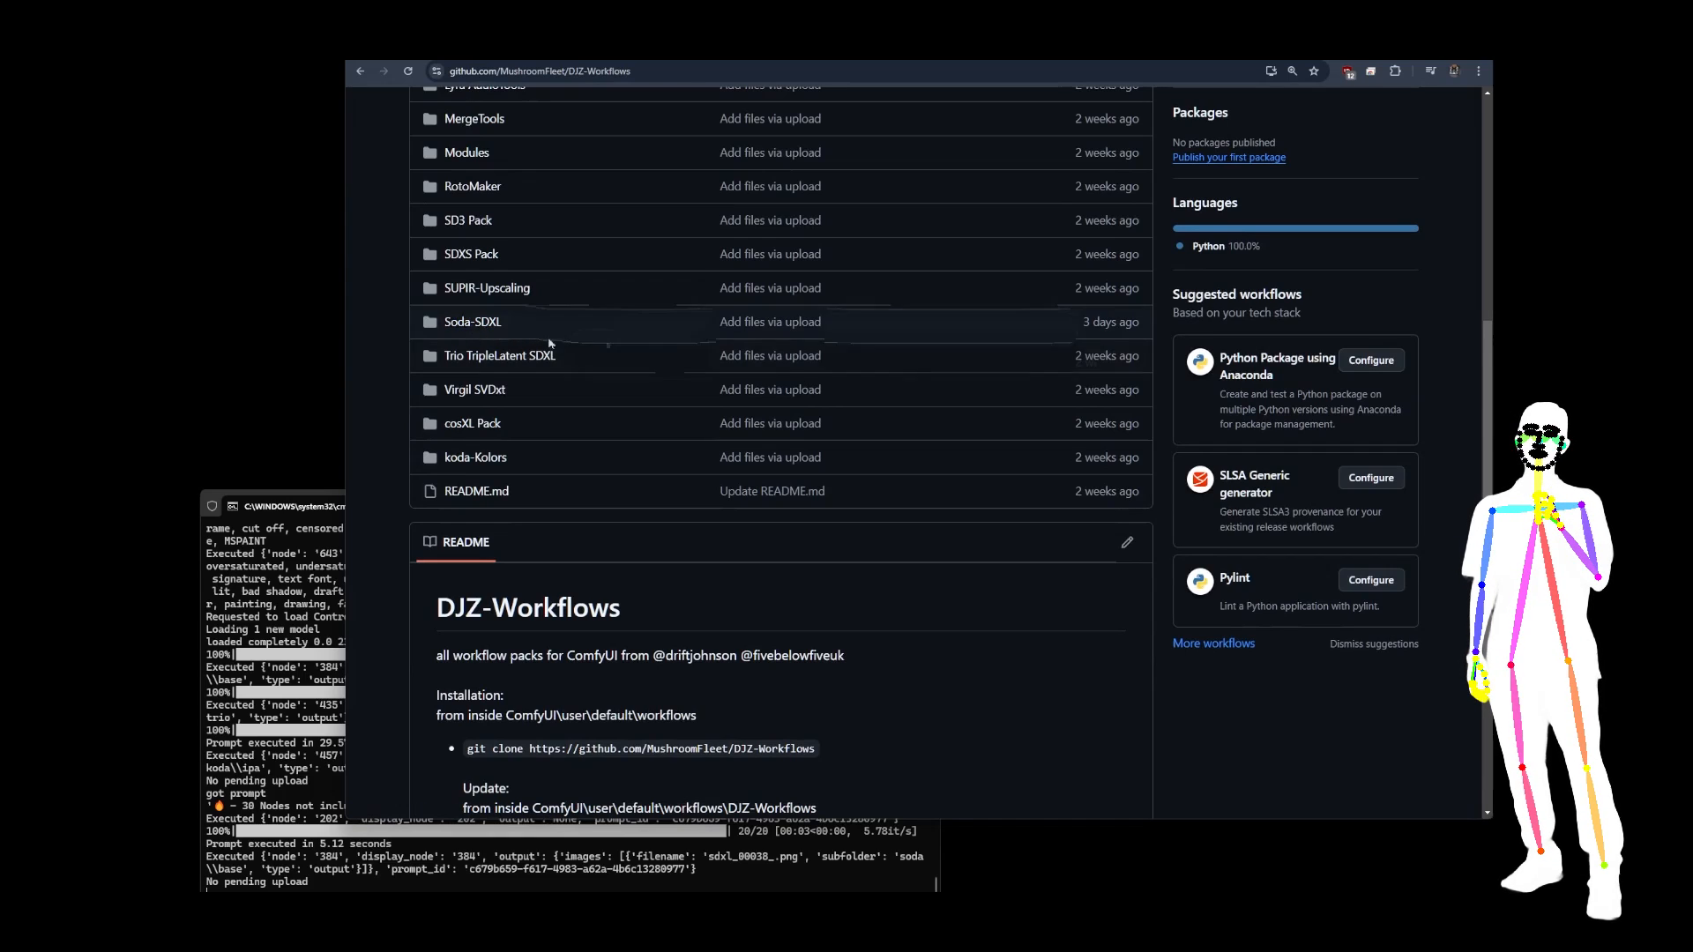
scroll(up, 3)
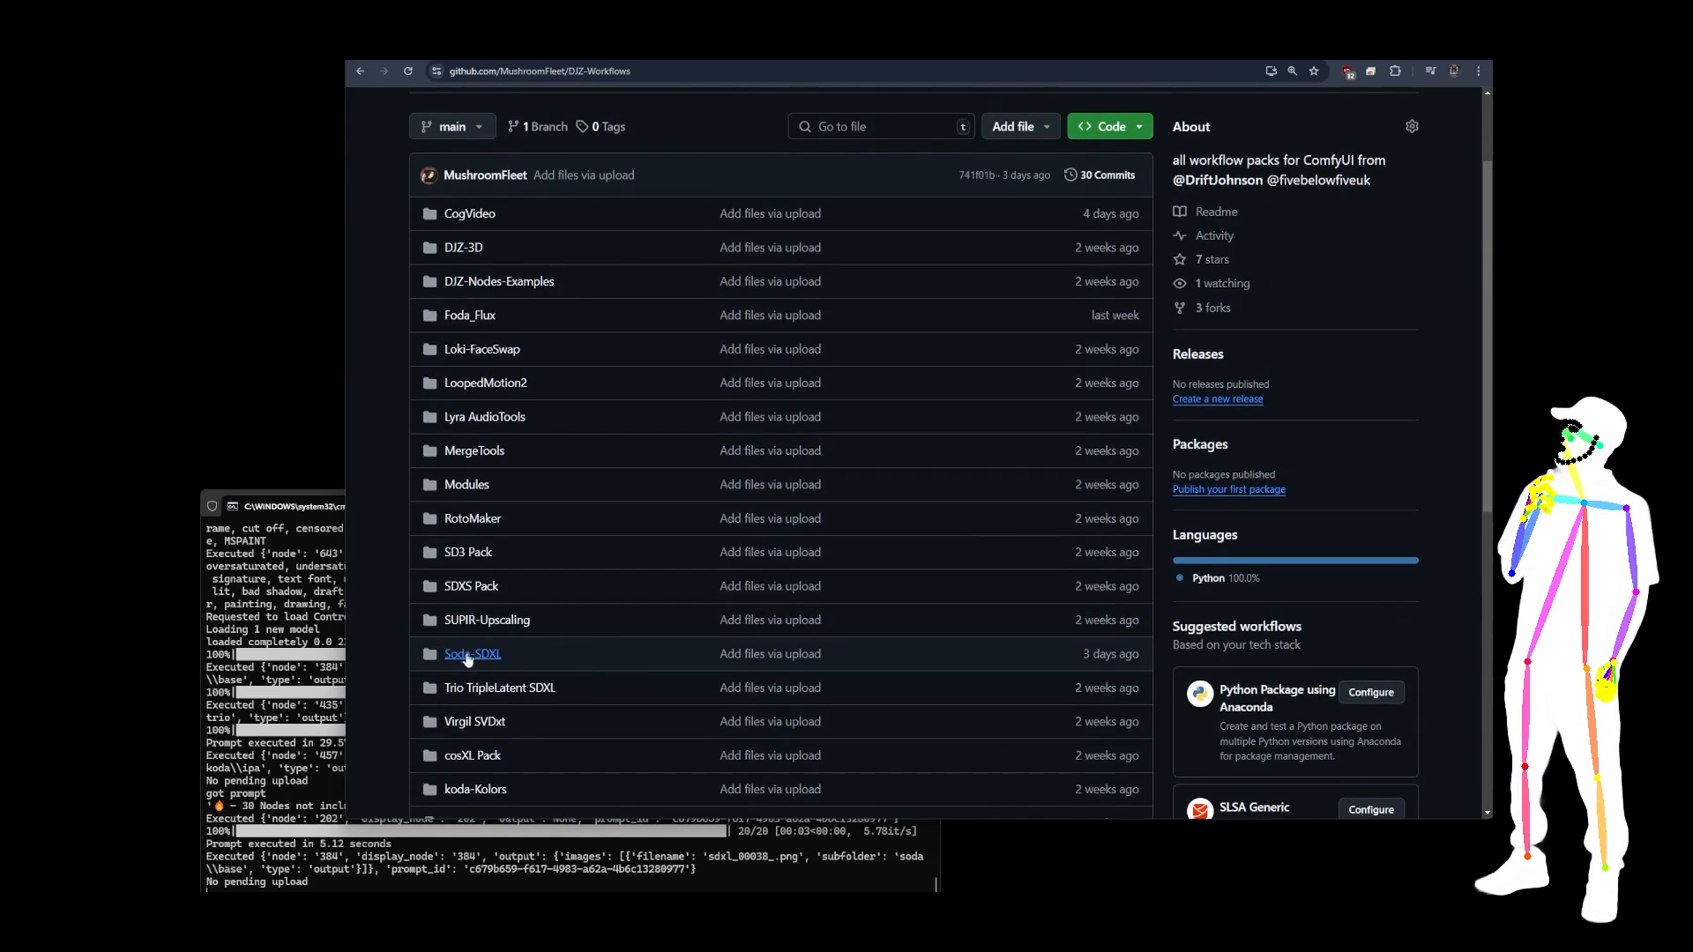